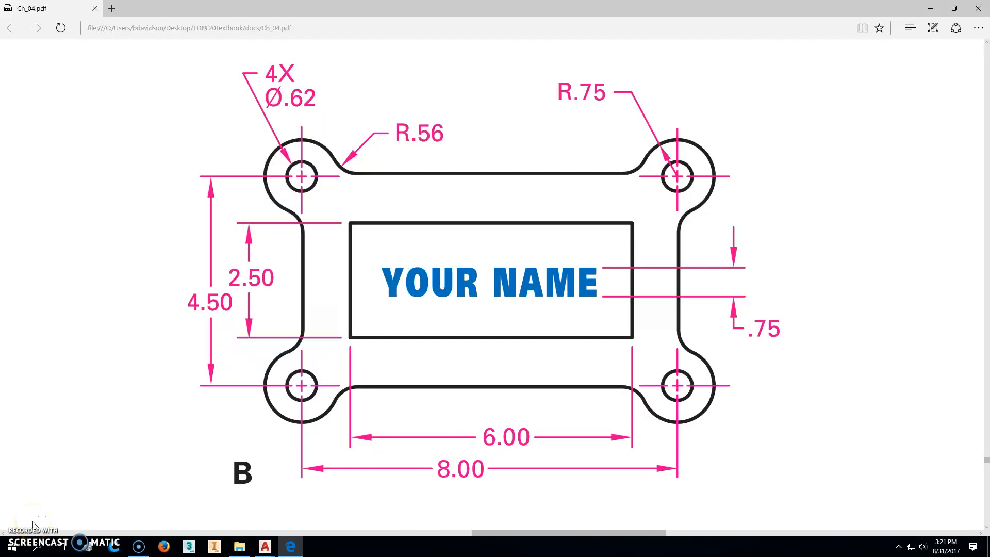
{"action": "mouse_move", "coordinate": [584, 319]}
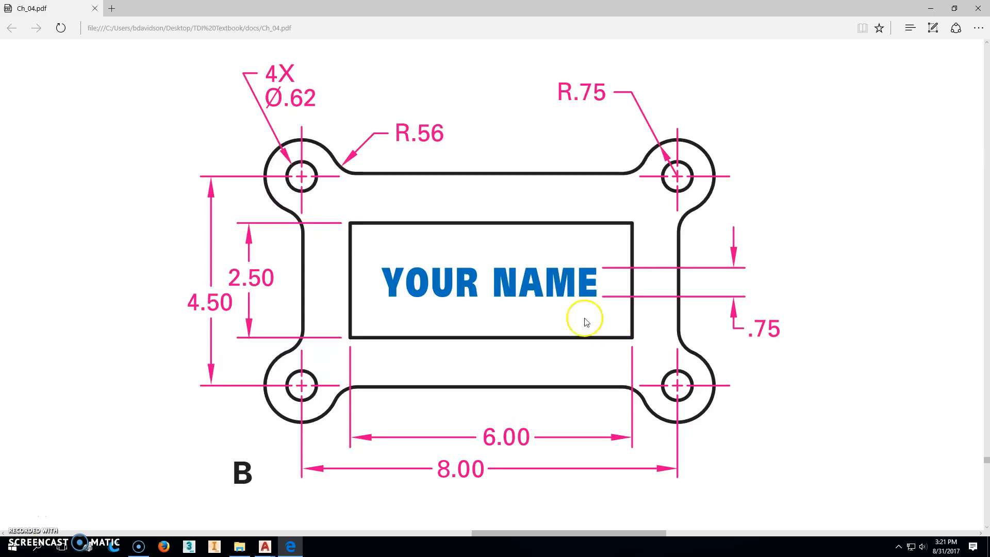
{"action": "mouse_move", "coordinate": [594, 291]}
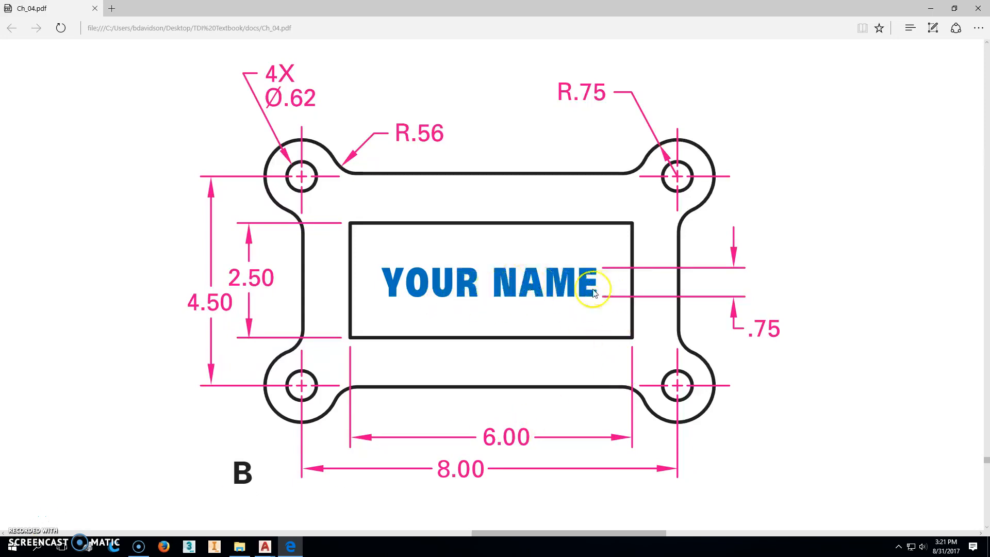
{"action": "mouse_move", "coordinate": [764, 330]}
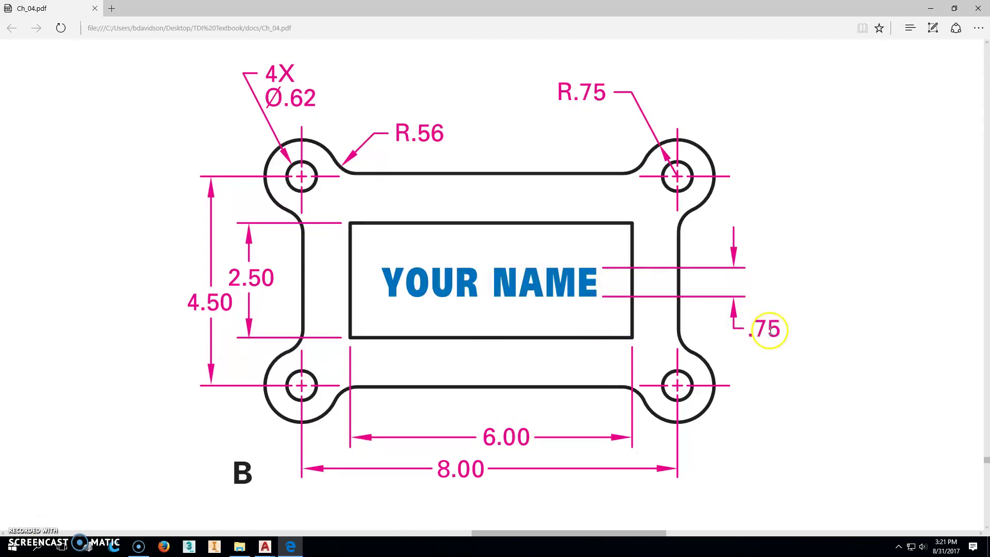
{"action": "mouse_move", "coordinate": [345, 227]}
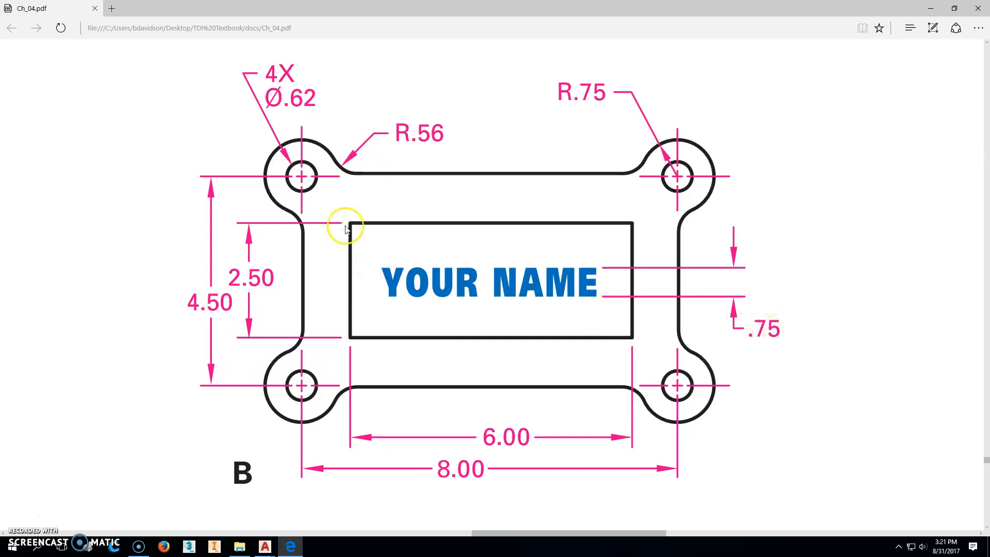
{"action": "mouse_move", "coordinate": [359, 263]}
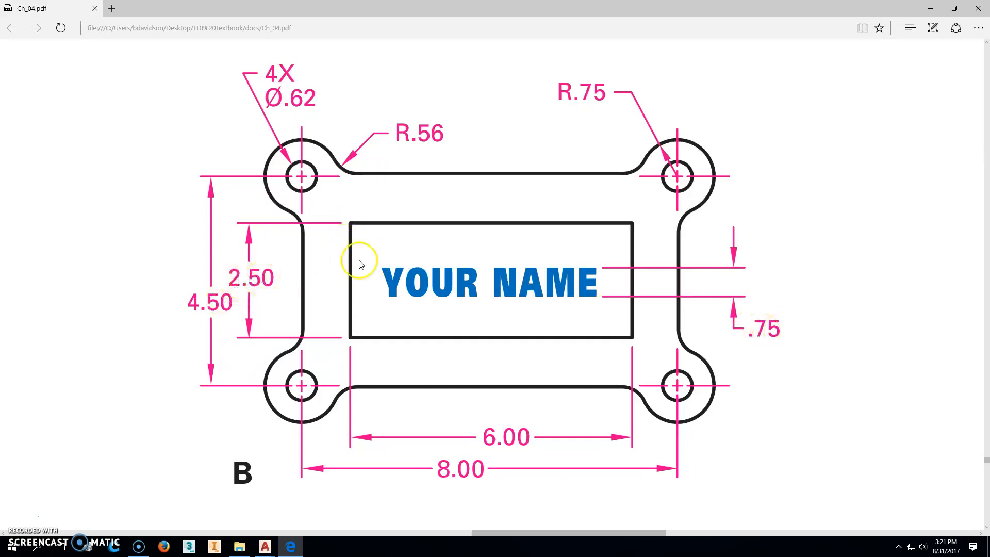
{"action": "mouse_move", "coordinate": [360, 383]}
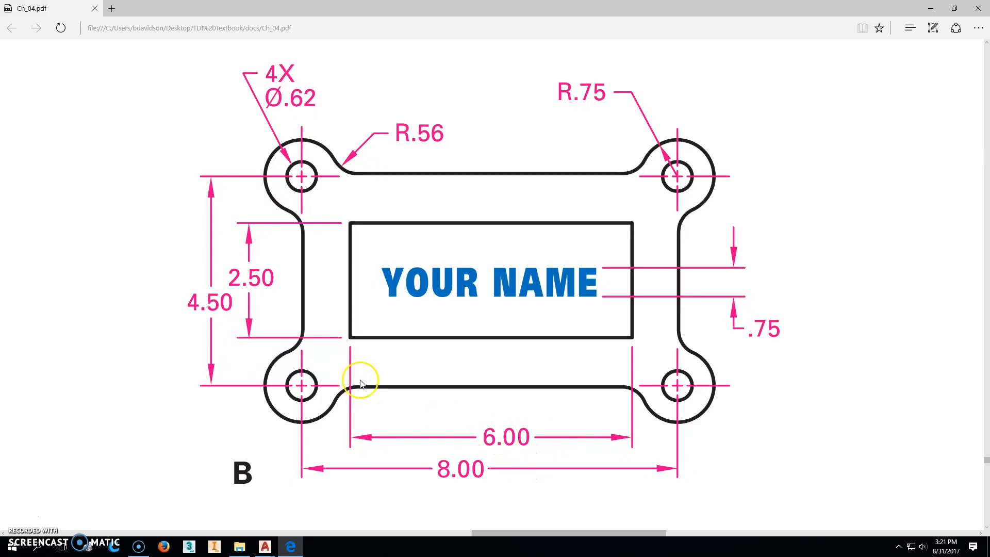
{"action": "mouse_move", "coordinate": [303, 387]}
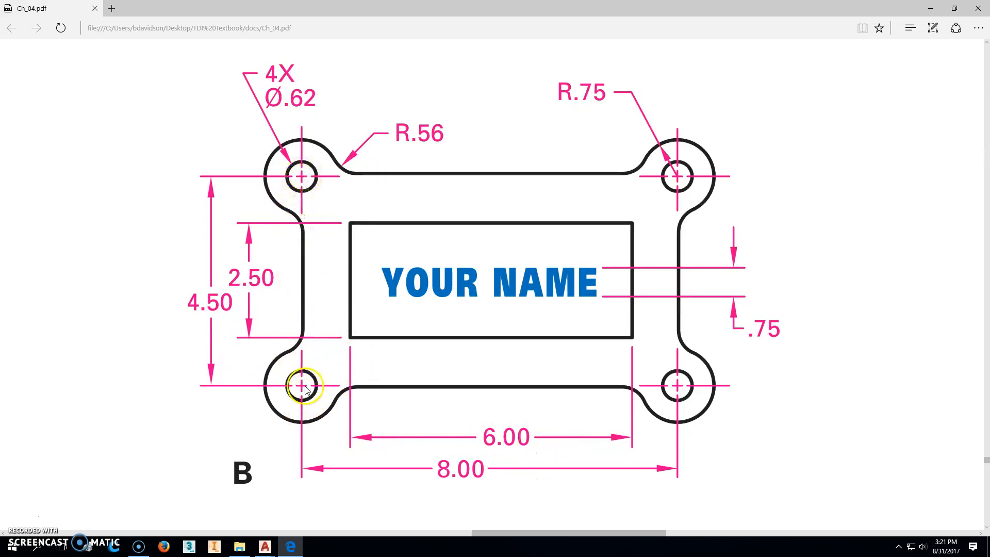
{"action": "mouse_move", "coordinate": [457, 480]}
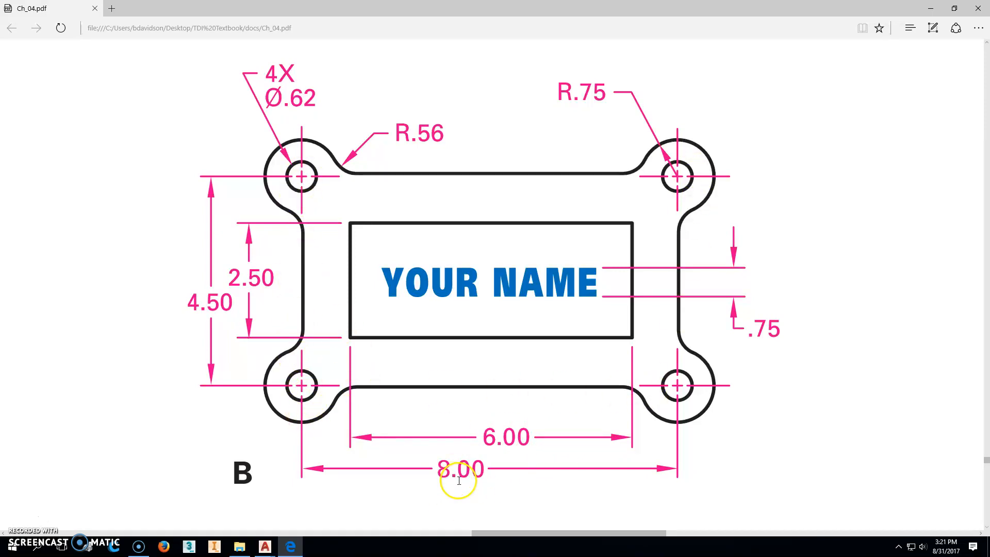
{"action": "mouse_move", "coordinate": [292, 192]}
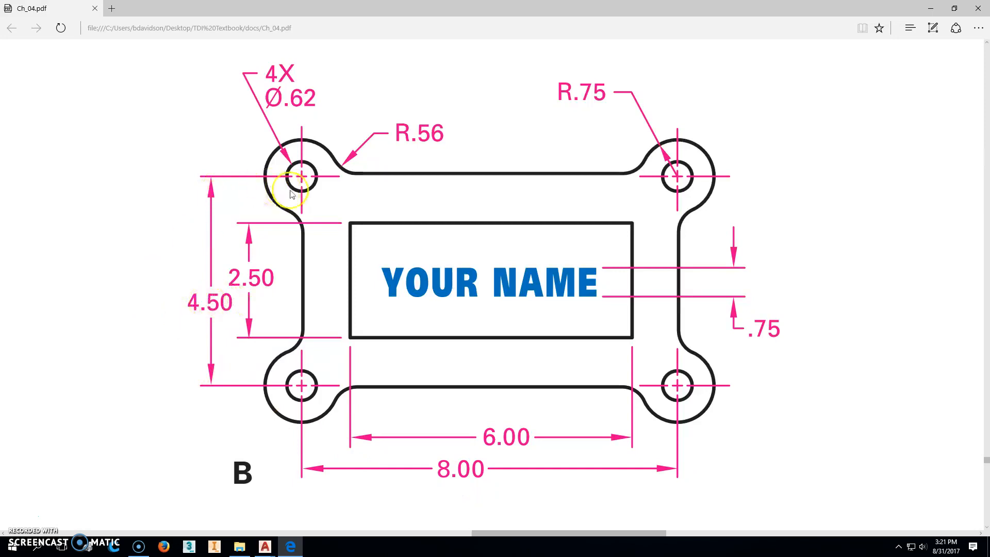
{"action": "mouse_move", "coordinate": [307, 187]}
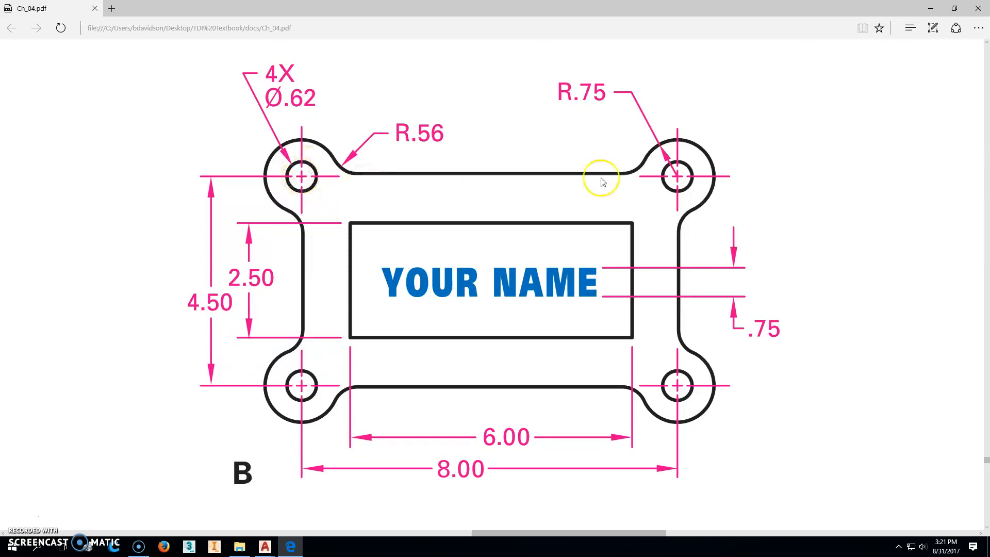
{"action": "mouse_move", "coordinate": [673, 179]}
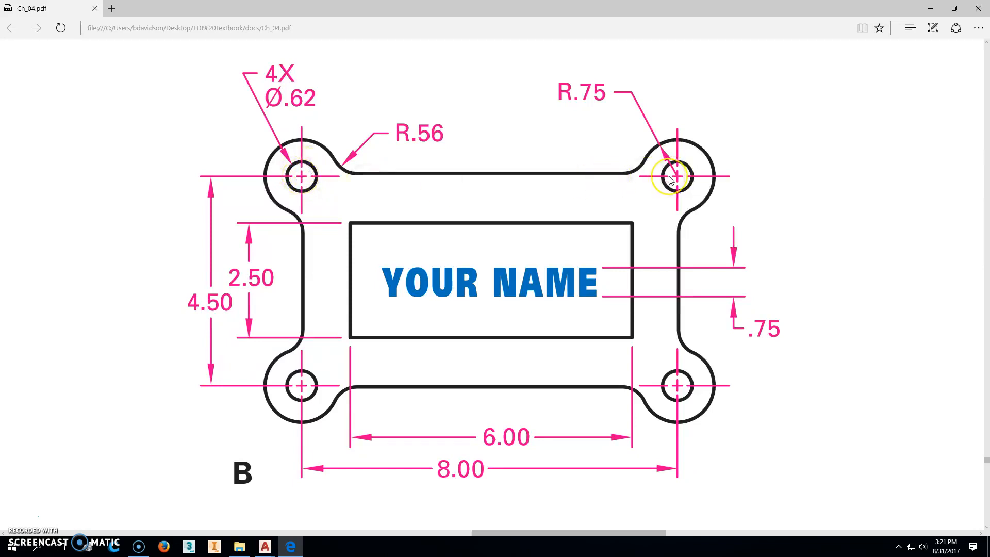
{"action": "mouse_move", "coordinate": [654, 152]}
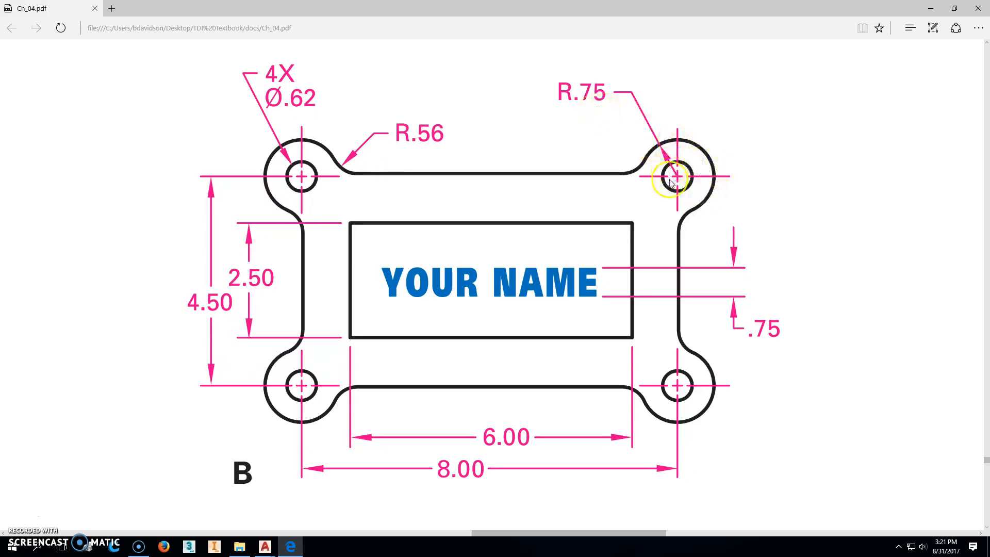
{"action": "mouse_move", "coordinate": [705, 208]}
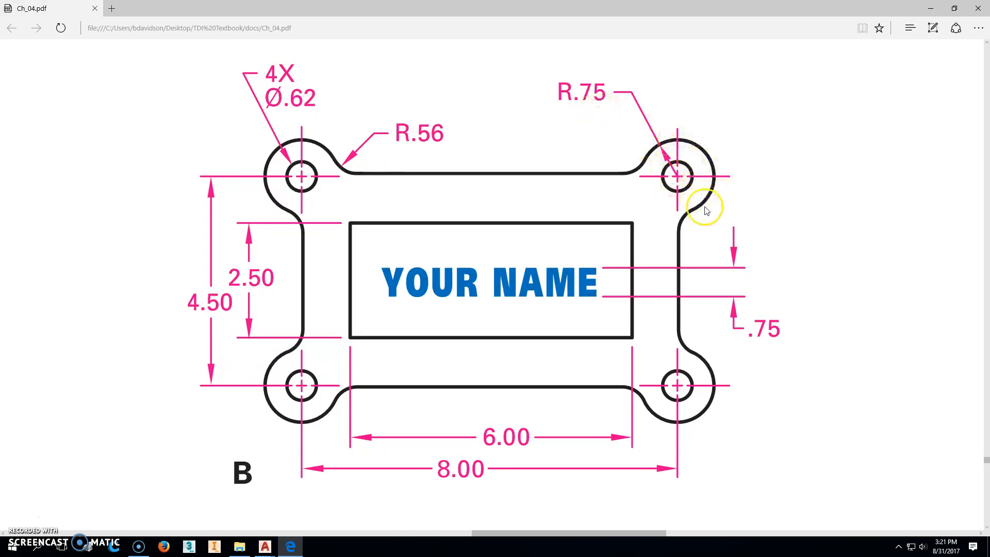
{"action": "mouse_move", "coordinate": [348, 173]}
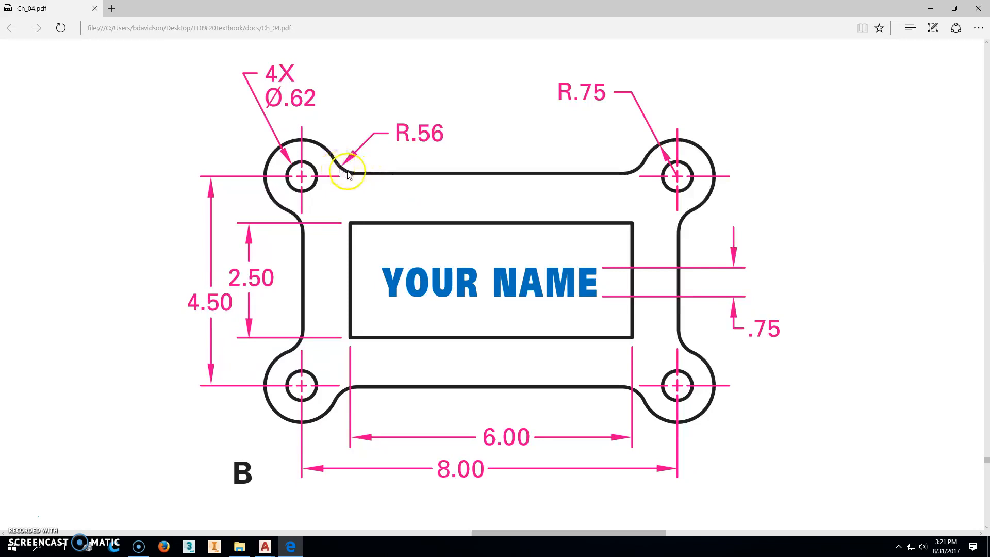
{"action": "mouse_move", "coordinate": [640, 160]}
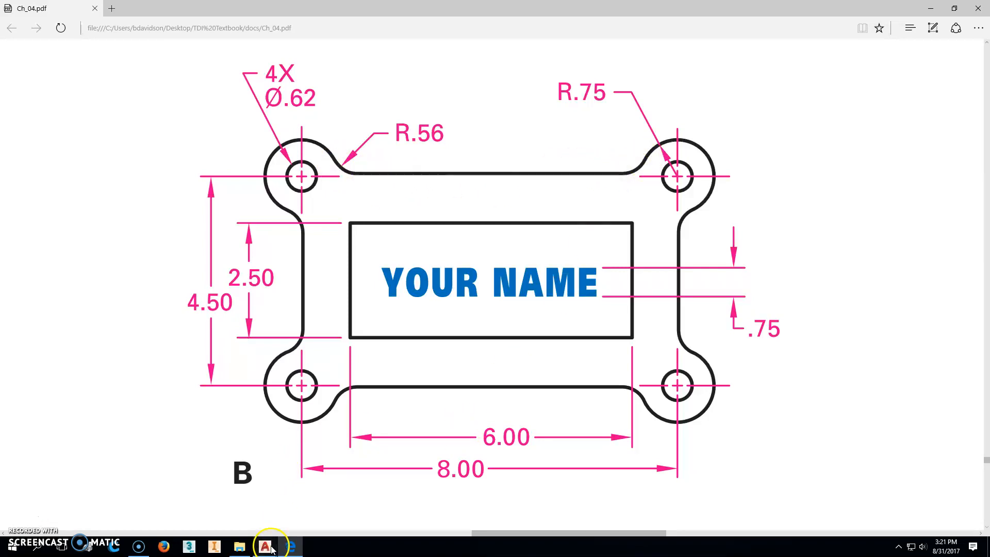
- Draw the smaller rectangle with ortho lines of typed lengths and close it with C
{"action": "left_click", "coordinate": [238, 546]}
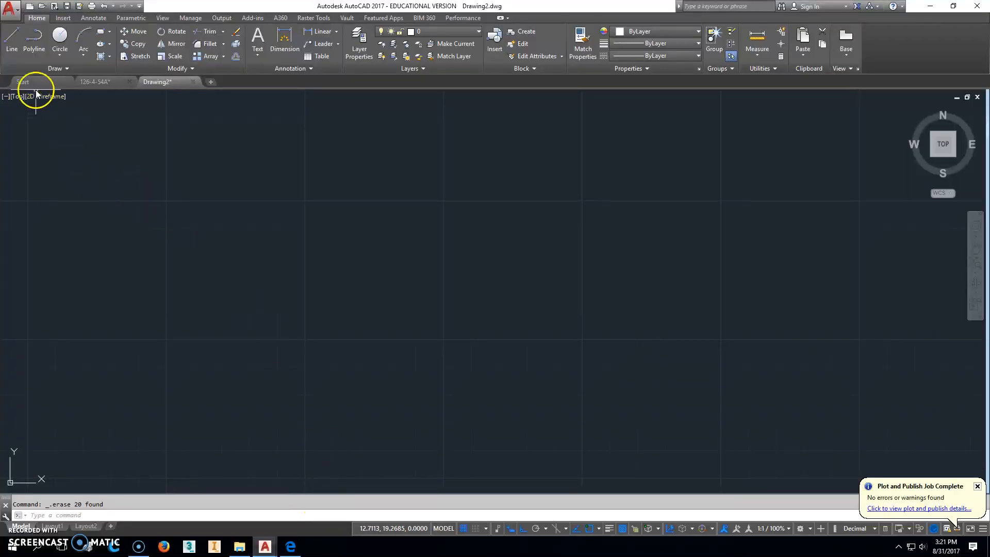
{"action": "mouse_move", "coordinate": [11, 35]}
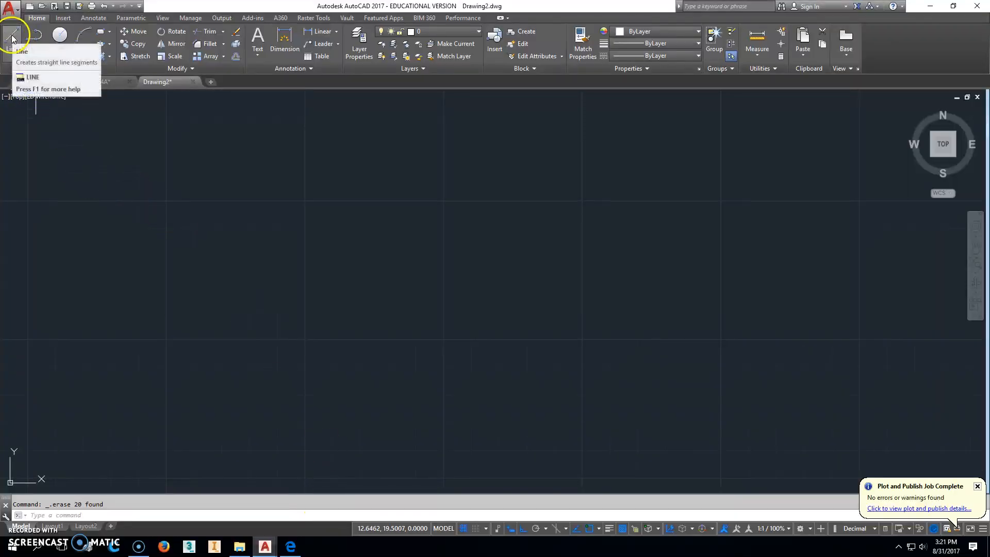
{"action": "left_click", "coordinate": [10, 38]}
{"action": "type", "text": "2.5"}
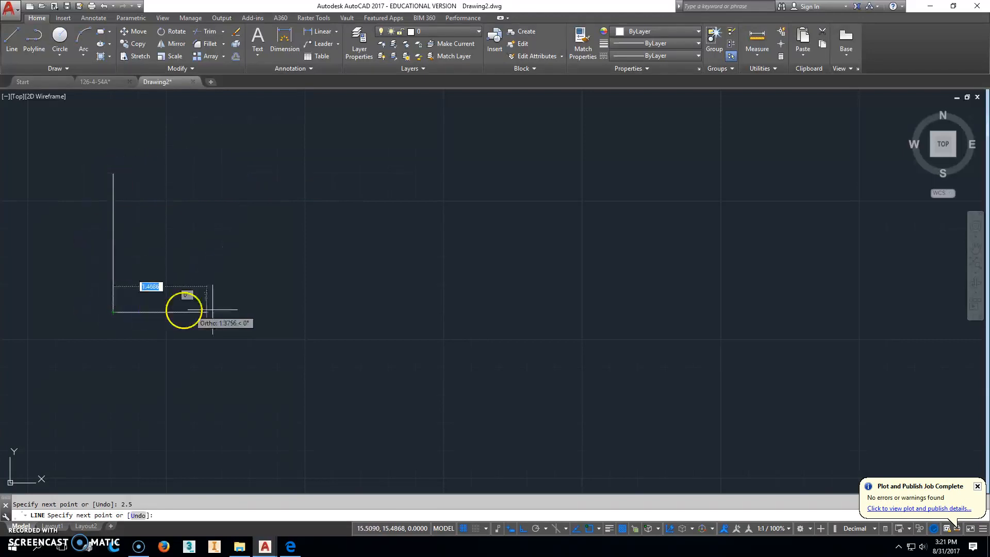
{"action": "mouse_move", "coordinate": [467, 280]}
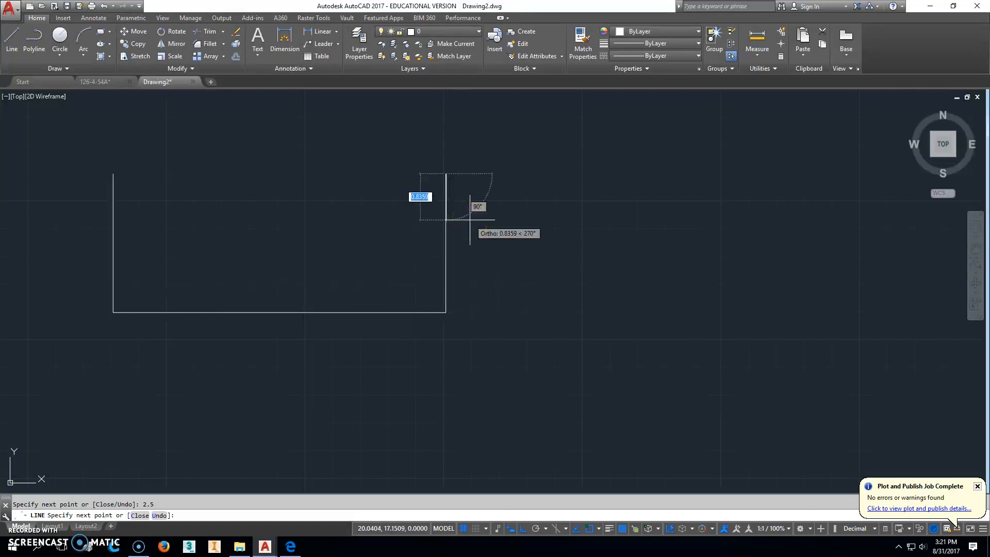
{"action": "type", "text": "c"}
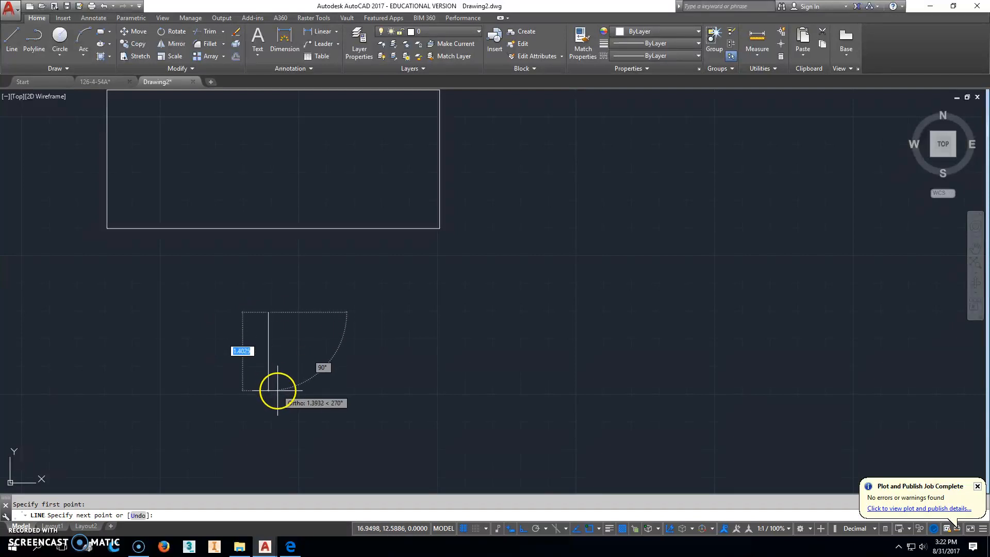
{"action": "mouse_move", "coordinate": [280, 411]}
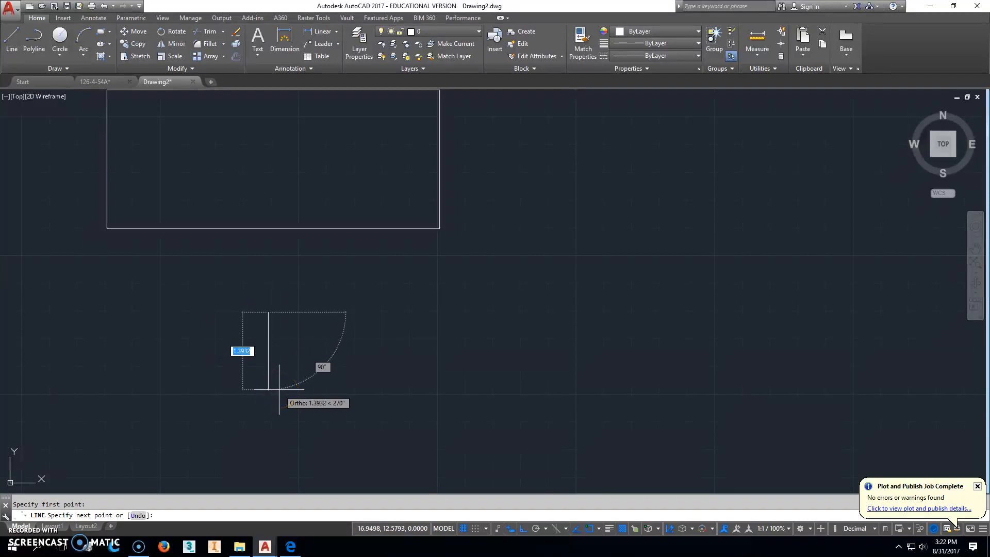
{"action": "key", "text": "Escape"}
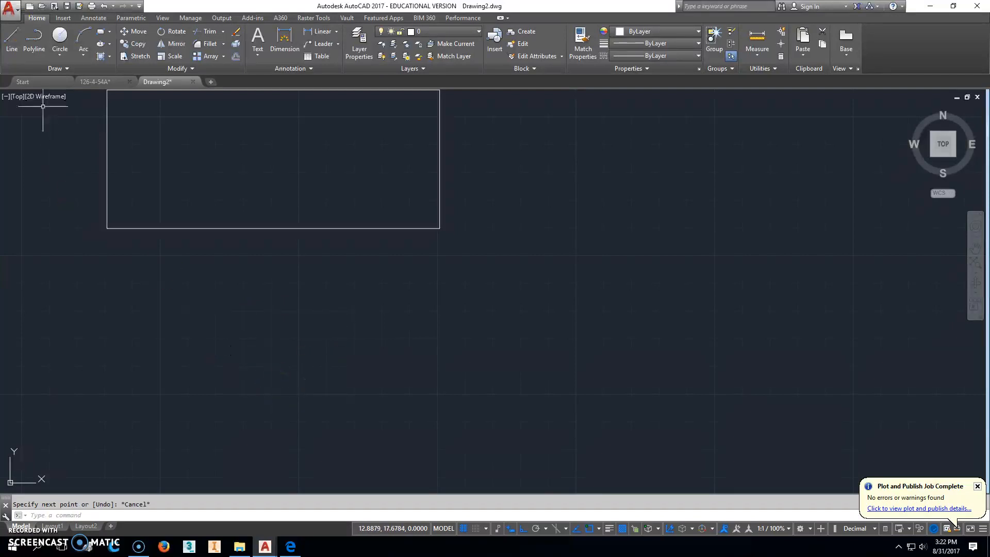
- Draw the larger rectangle below it from a picked corner with typed lengths such as .5
{"action": "left_click", "coordinate": [11, 48]}
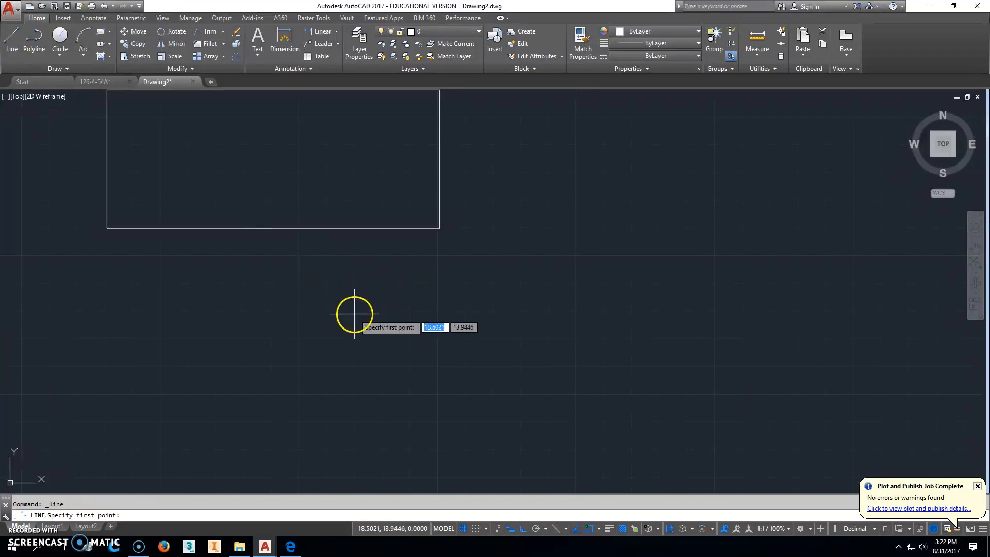
{"action": "left_click", "coordinate": [354, 313]}
{"action": "type", "text": "4"}
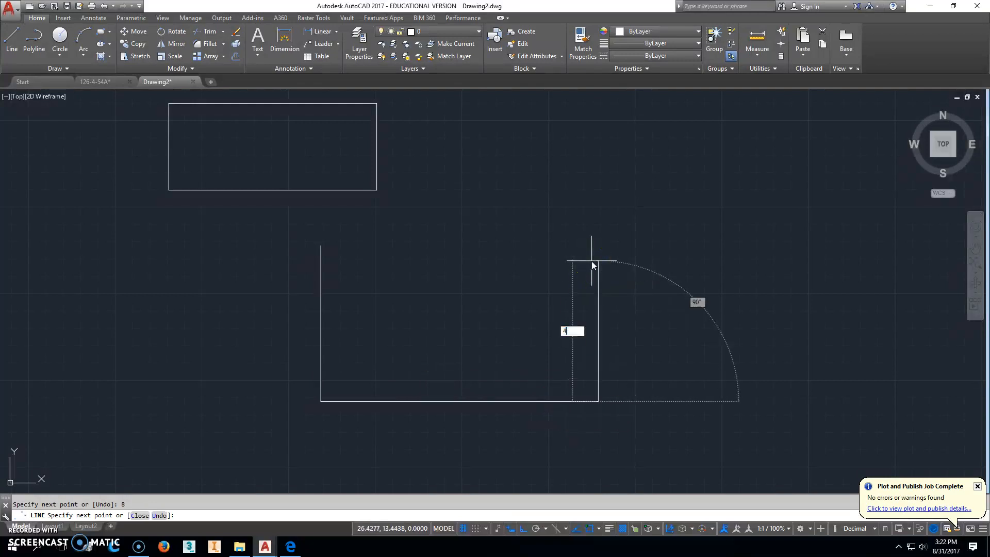
{"action": "type", "text": ".5"}
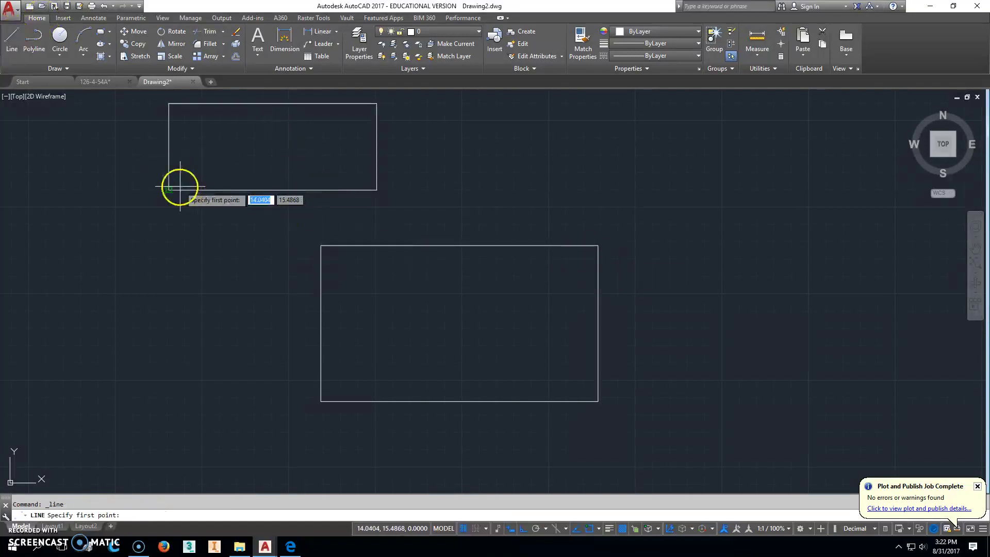
- Draw a diagonal guide line across each rectangle
{"action": "left_click", "coordinate": [179, 186]}
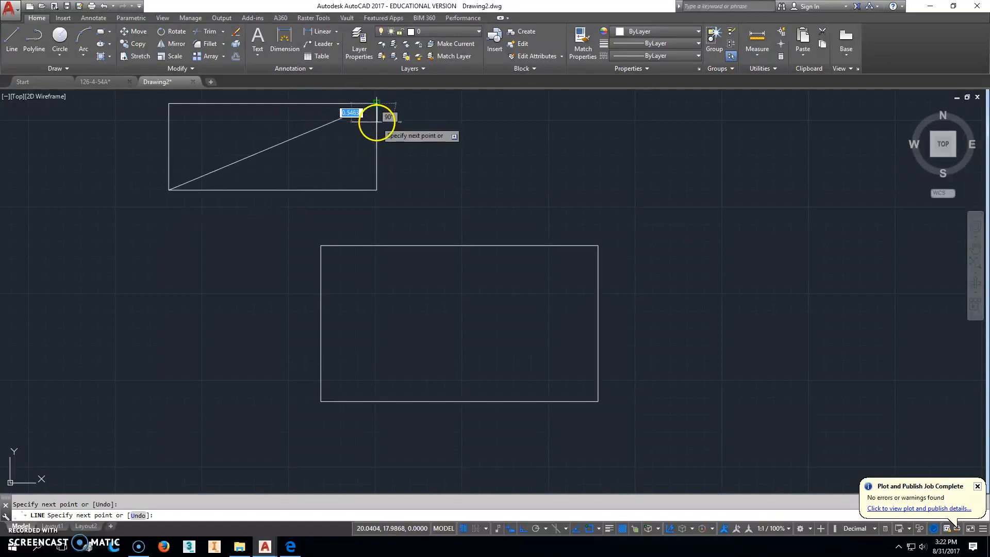
{"action": "key", "text": "Escape"}
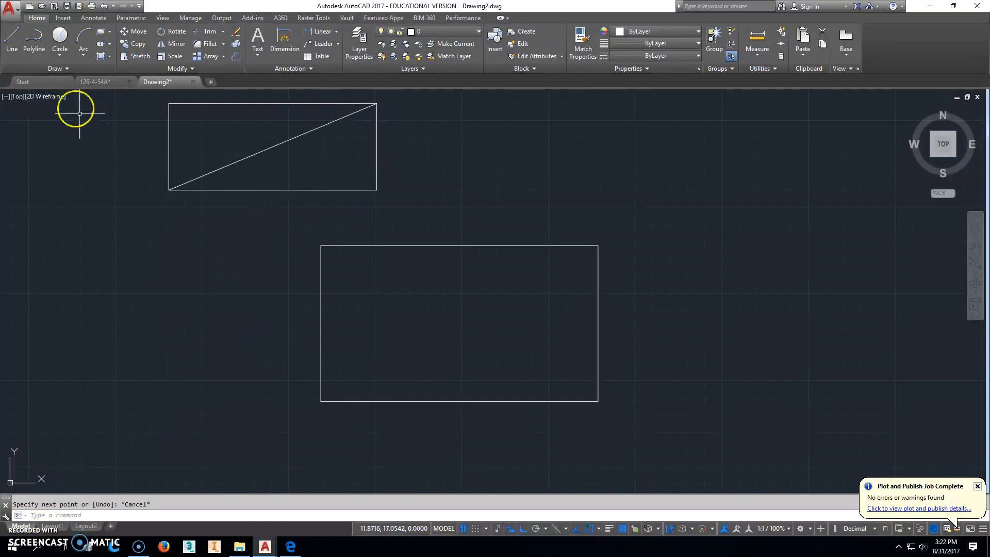
{"action": "left_click", "coordinate": [11, 40]}
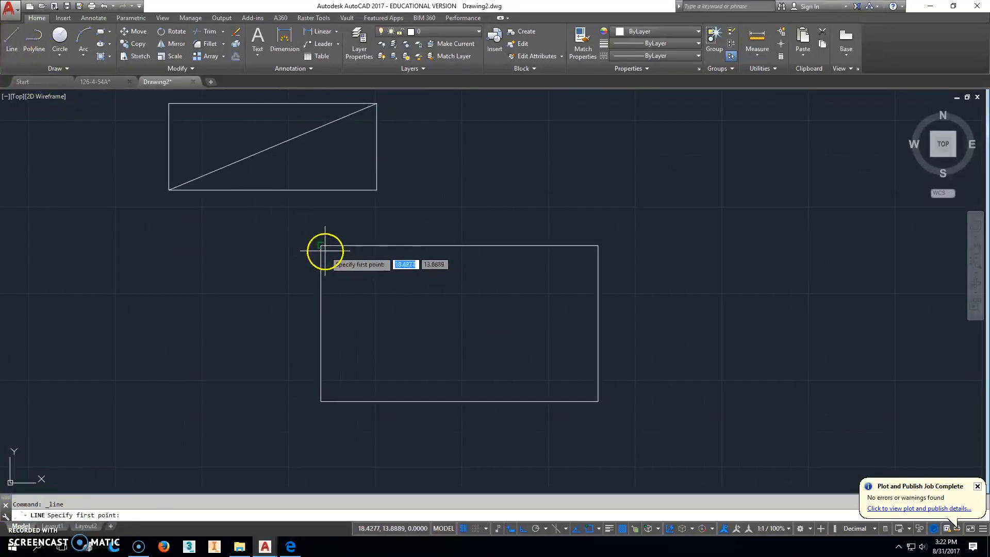
{"action": "left_click", "coordinate": [324, 247]}
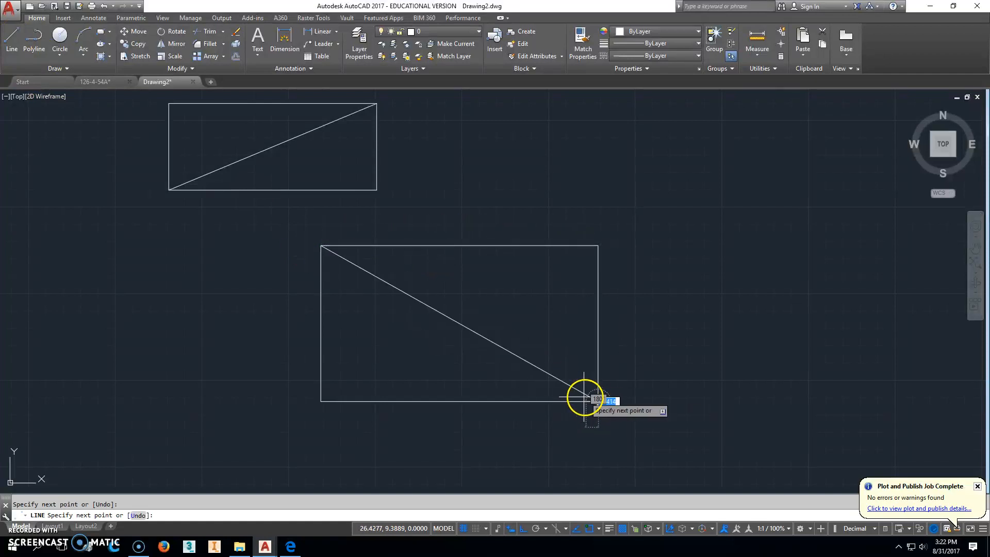
{"action": "key", "text": "Escape"}
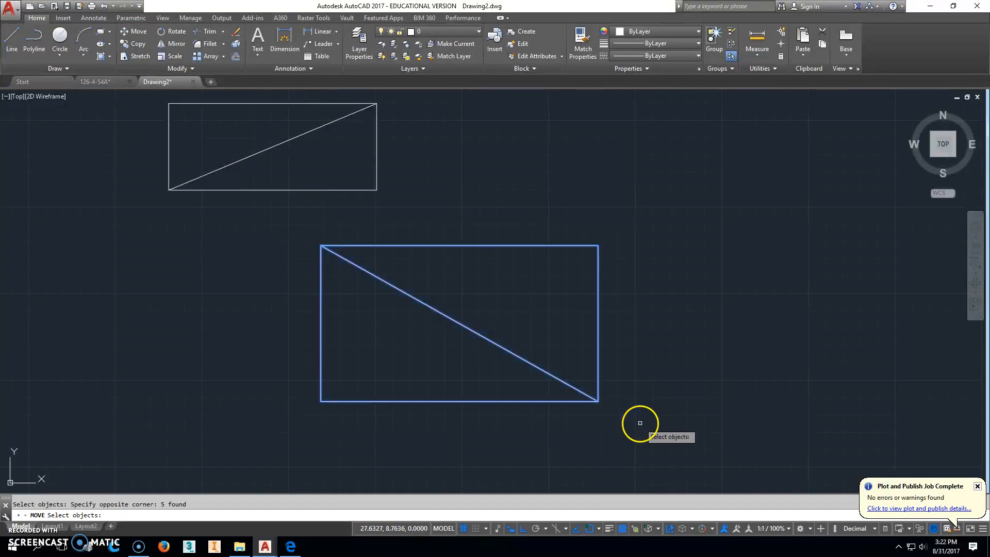
{"action": "mouse_move", "coordinate": [669, 443]}
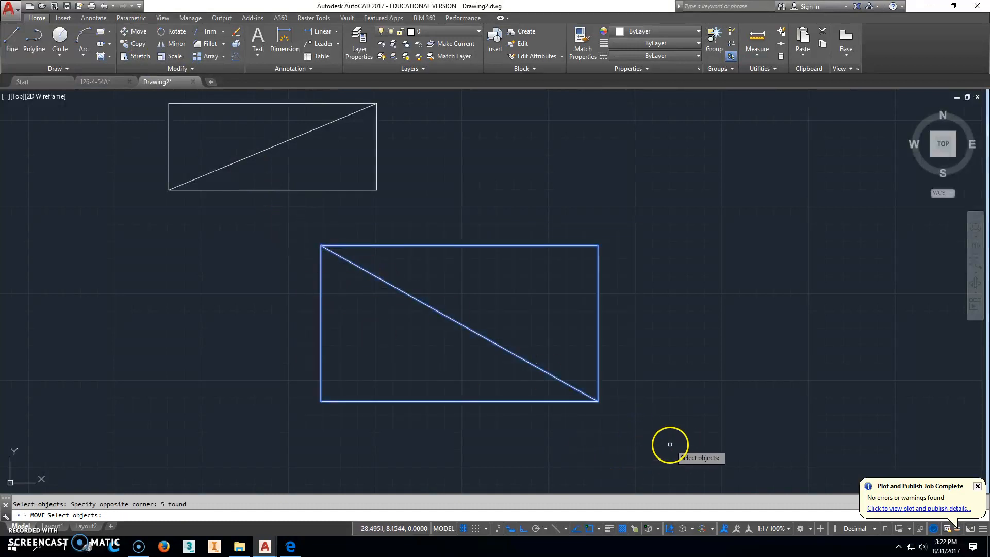
{"action": "mouse_move", "coordinate": [496, 314]}
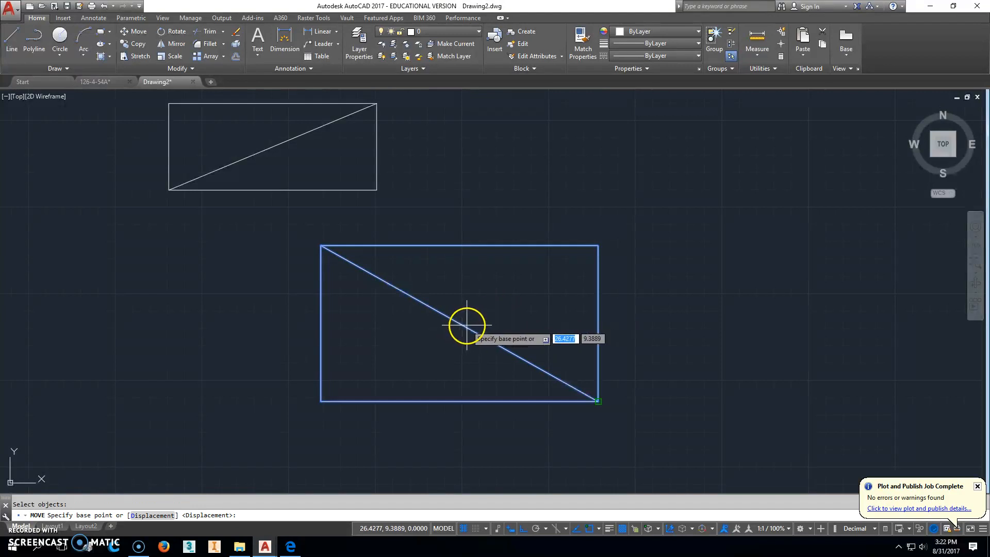
- Move the small rectangle midpoint-to-midpoint onto the large one's centre, then erase the diagonals
{"action": "right_click", "coordinate": [467, 325]}
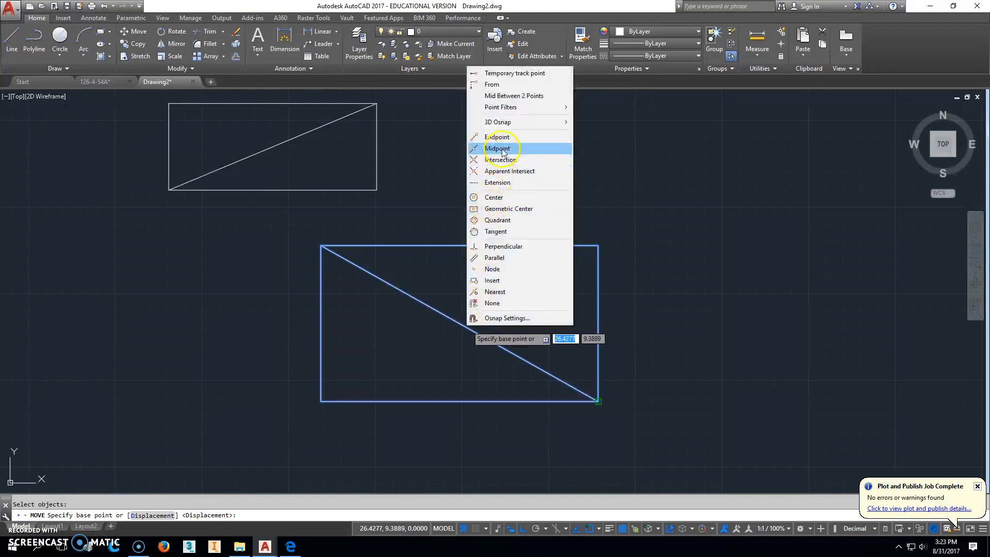
{"action": "left_click", "coordinate": [497, 148]}
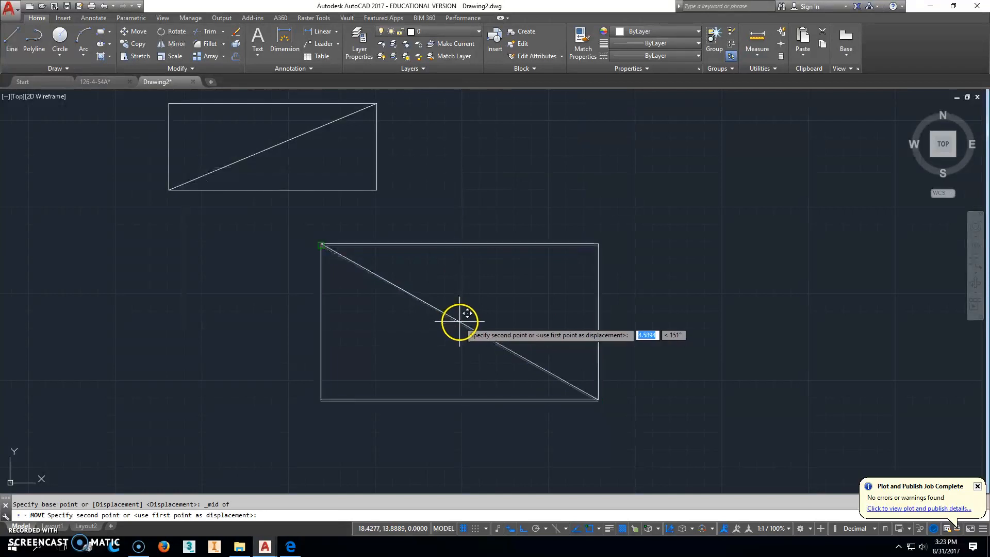
{"action": "mouse_move", "coordinate": [272, 137]}
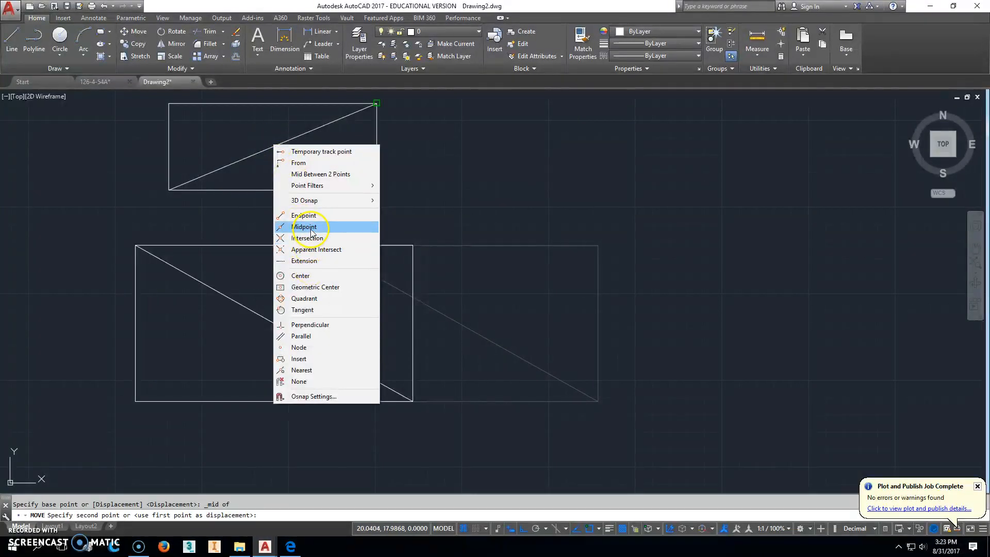
{"action": "left_click", "coordinate": [305, 226]}
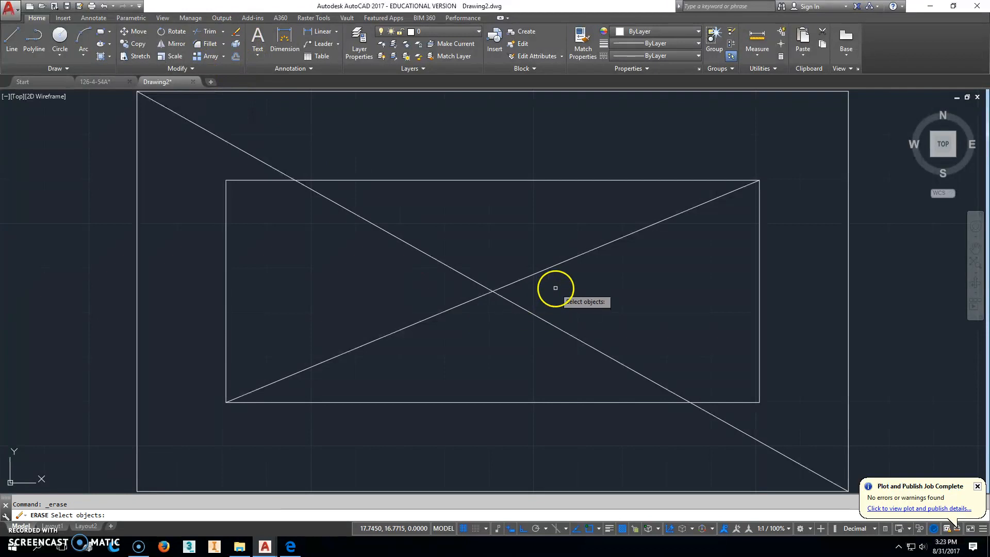
{"action": "left_click", "coordinate": [460, 333]}
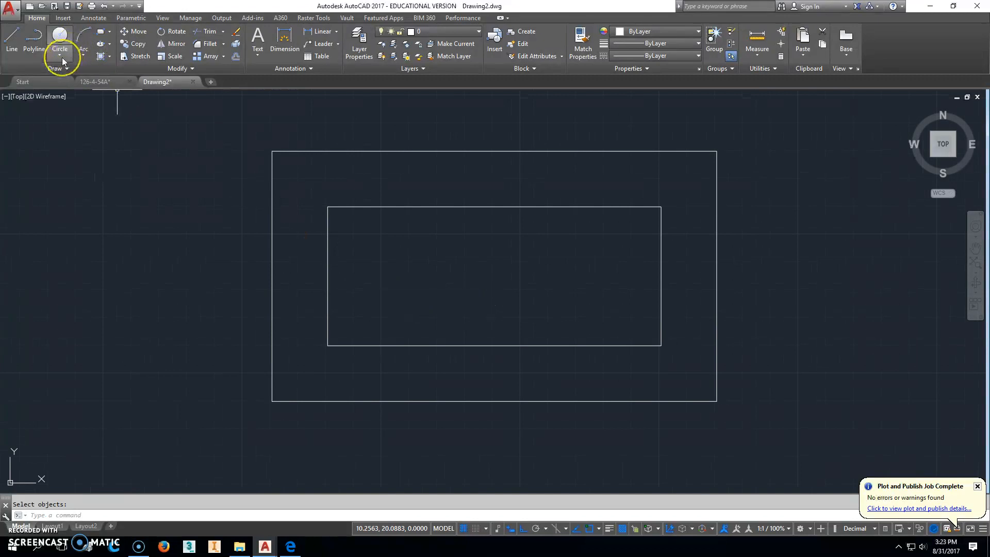
- Draw a diameter hole and a concentric radius 0.75 circle at the outer rectangle's top-left corner
{"action": "left_click", "coordinate": [60, 48]}
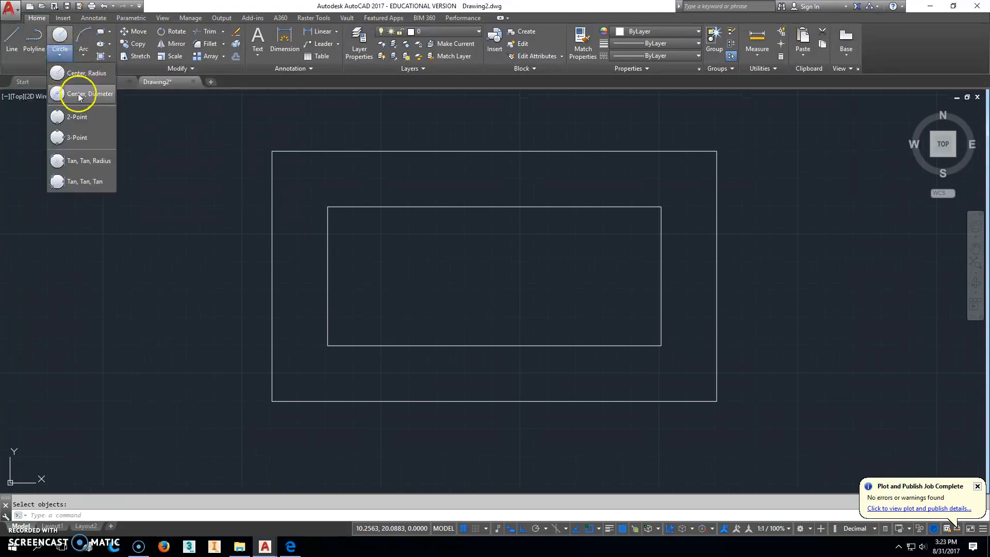
{"action": "left_click", "coordinate": [88, 94]}
{"action": "type", "text": ".62"}
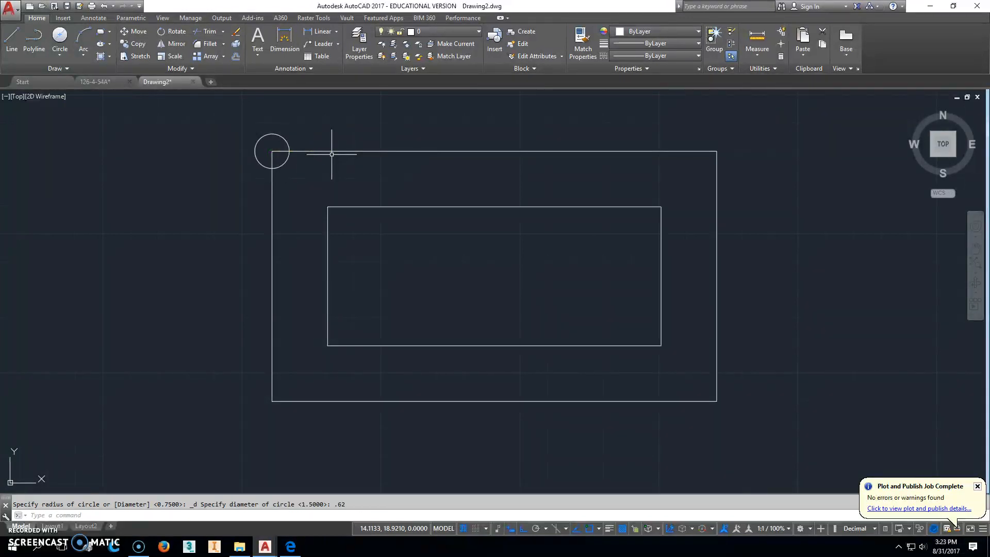
{"action": "left_click", "coordinate": [60, 35]}
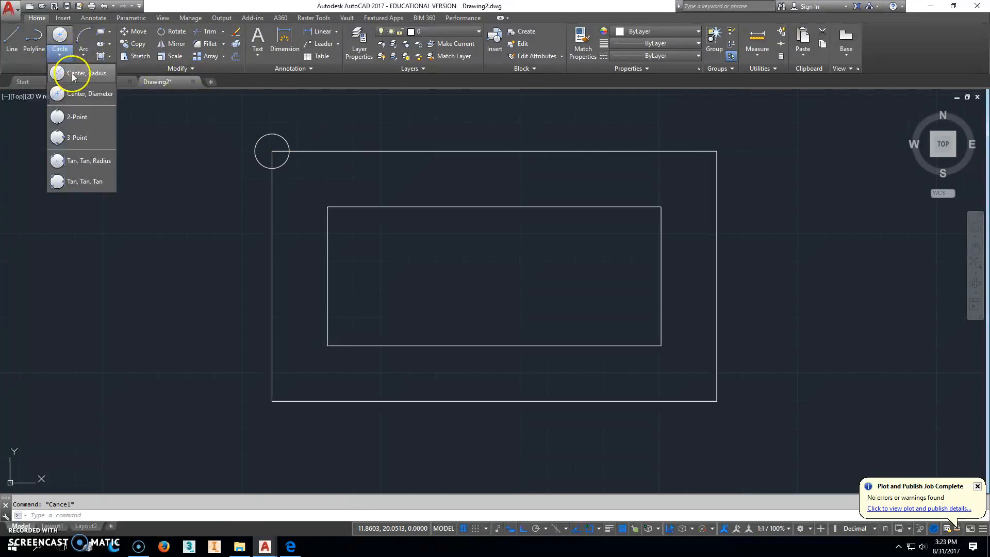
{"action": "left_click", "coordinate": [80, 72]}
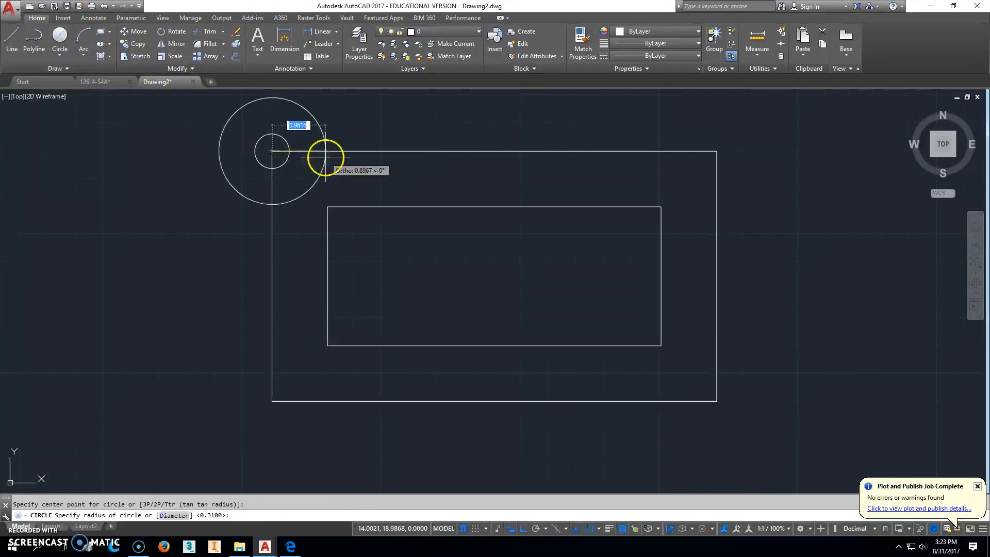
{"action": "mouse_move", "coordinate": [271, 150]}
{"action": "type", "text": ".75"}
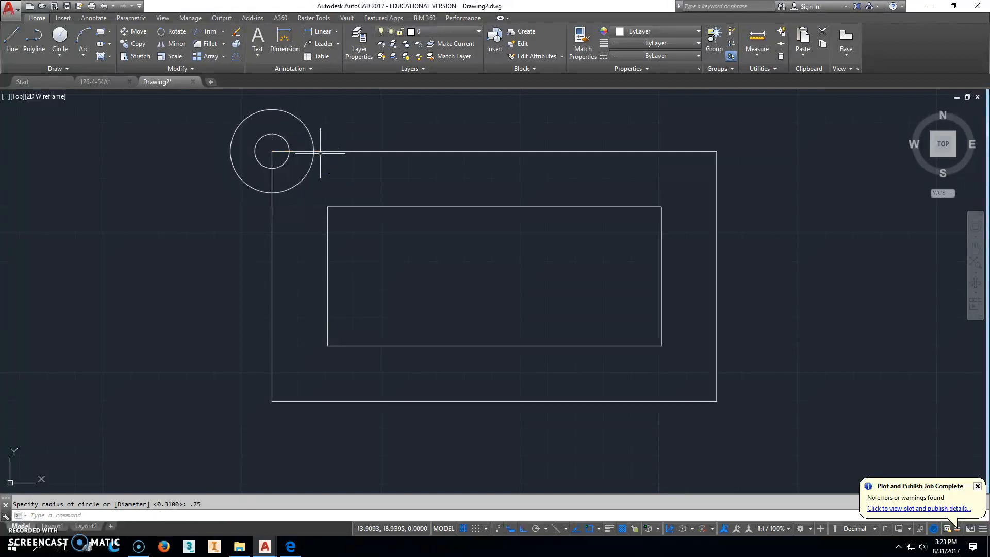
{"action": "left_click", "coordinate": [133, 43]}
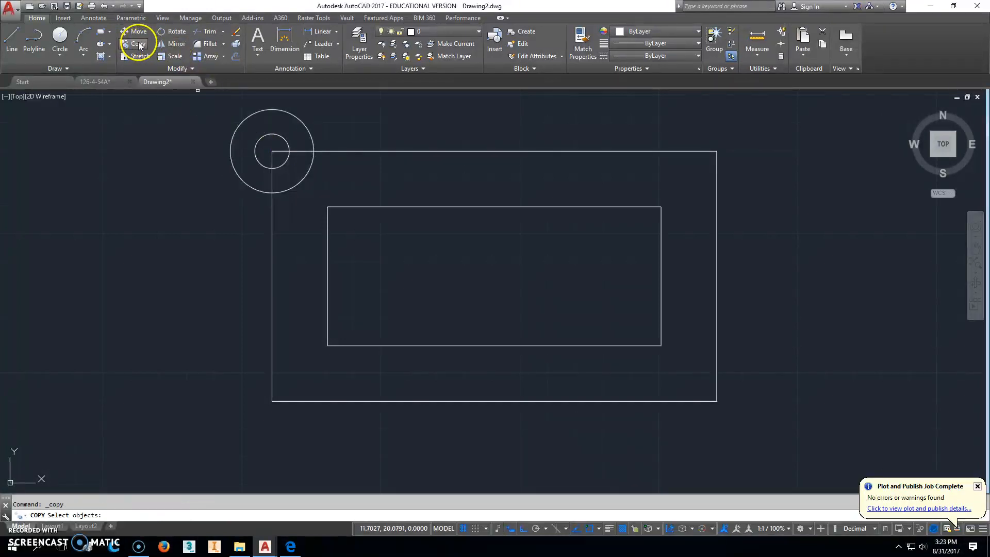
- Select both corner circles to copy them to the other three corners
{"action": "left_click", "coordinate": [272, 152]}
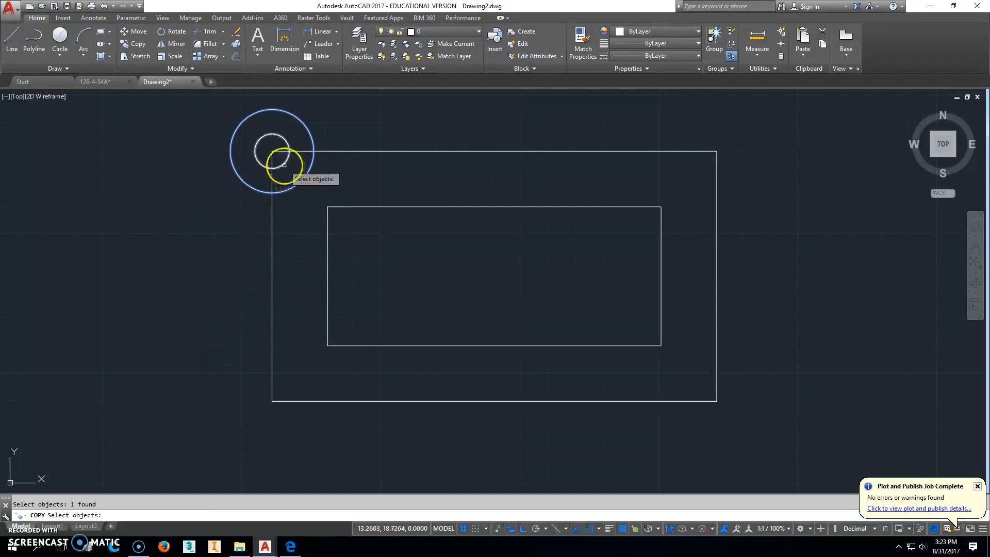
{"action": "left_click", "coordinate": [272, 150]}
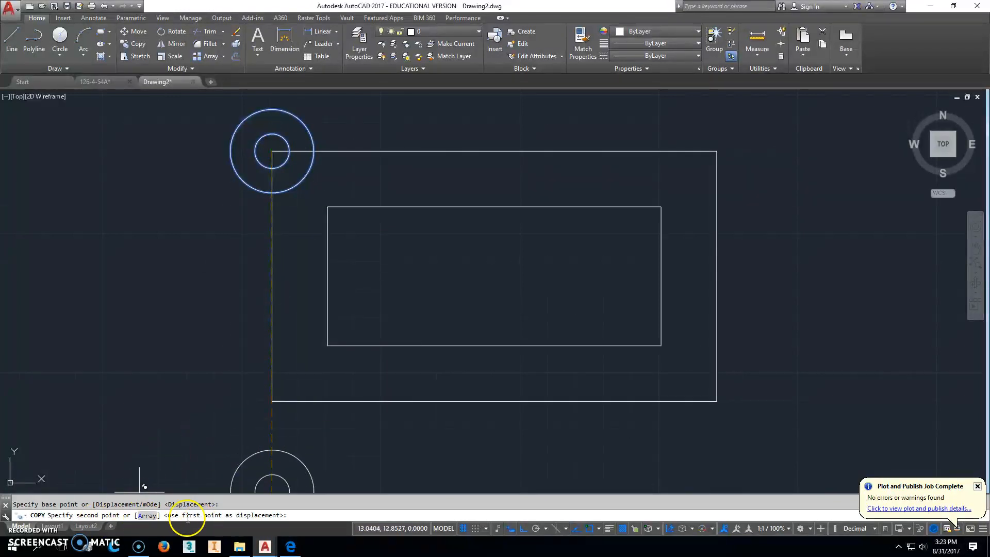
{"action": "mouse_move", "coordinate": [271, 402]}
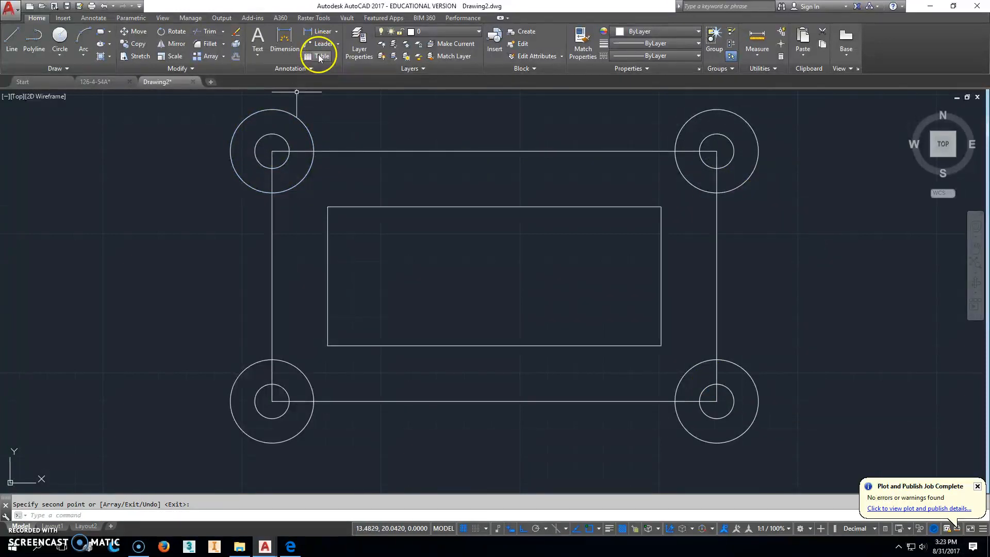
{"action": "mouse_move", "coordinate": [210, 32]}
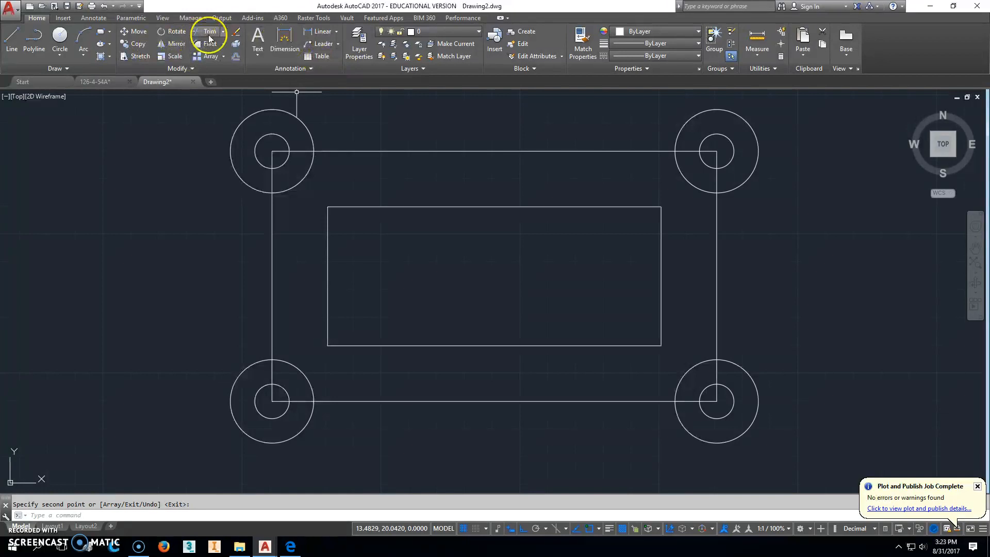
- Trim the rectangle pieces inside the top circles and the arcs inside the outline
{"action": "left_click", "coordinate": [210, 32]}
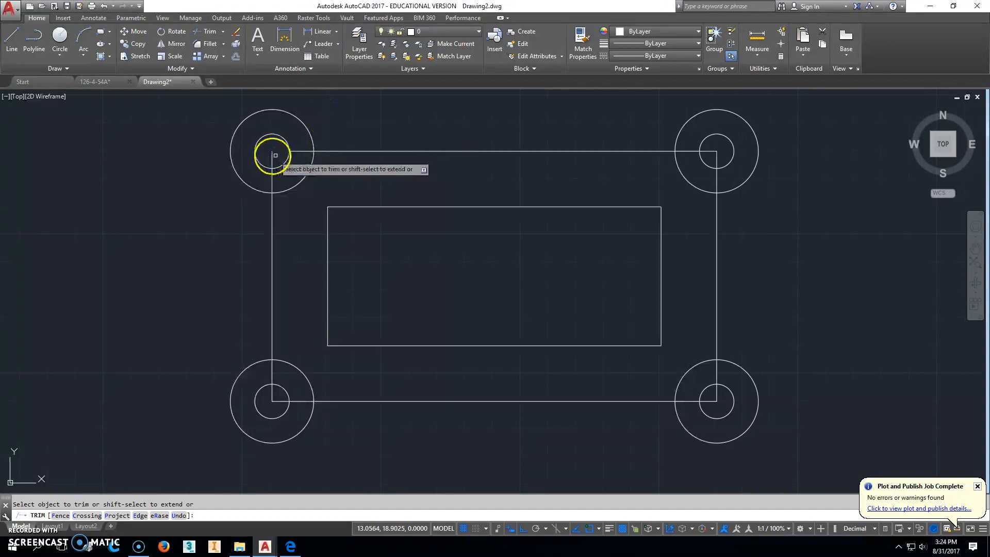
{"action": "left_click", "coordinate": [274, 155]}
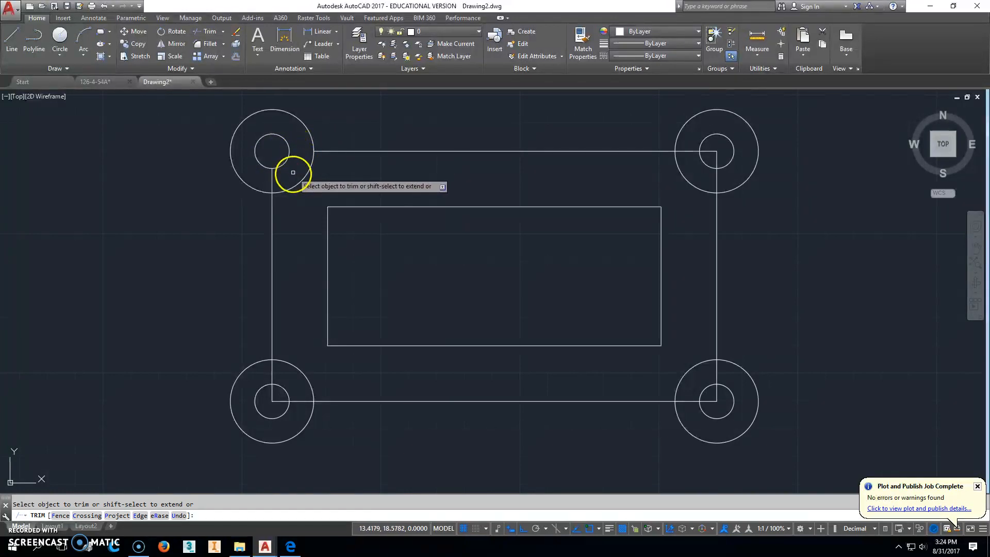
{"action": "left_click", "coordinate": [293, 173]}
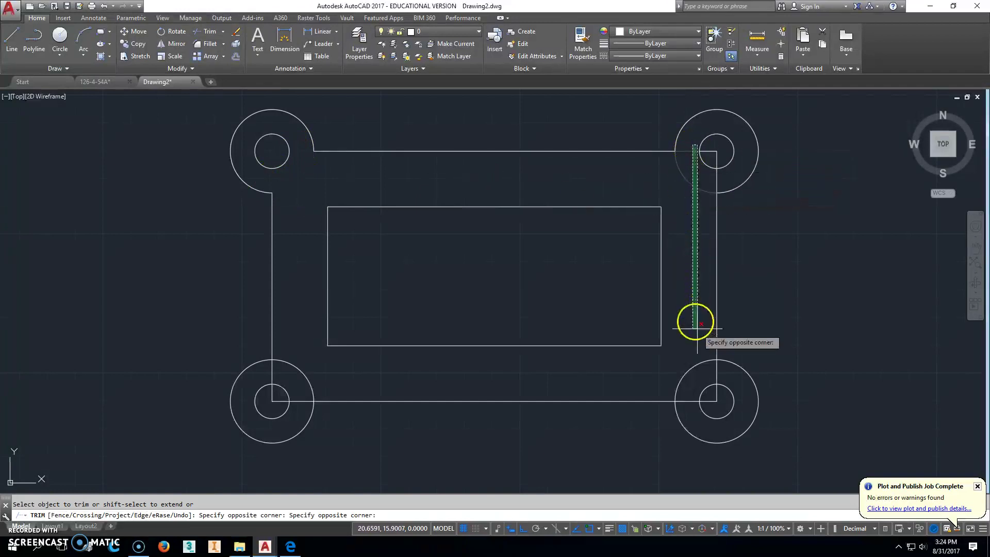
{"action": "left_click", "coordinate": [694, 323]}
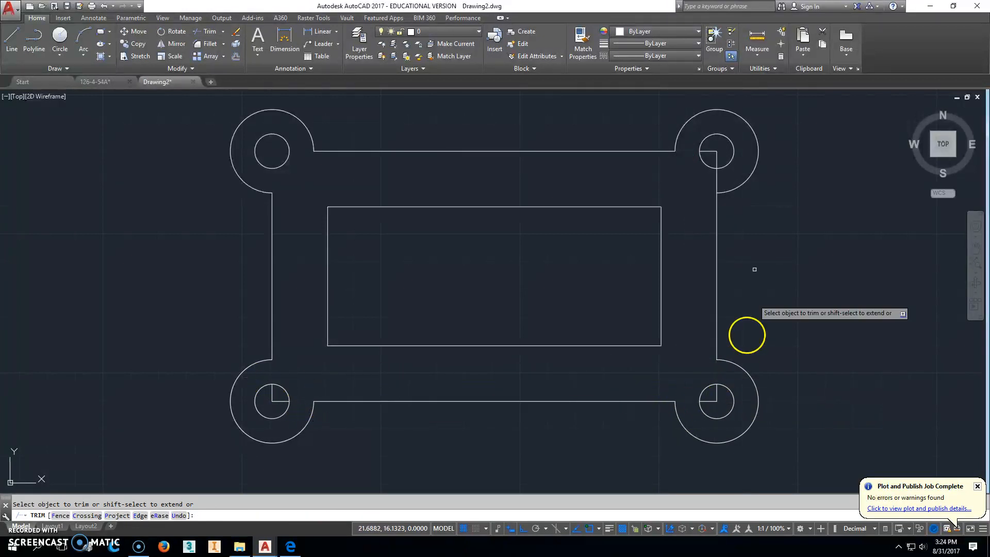
{"action": "mouse_move", "coordinate": [729, 176]}
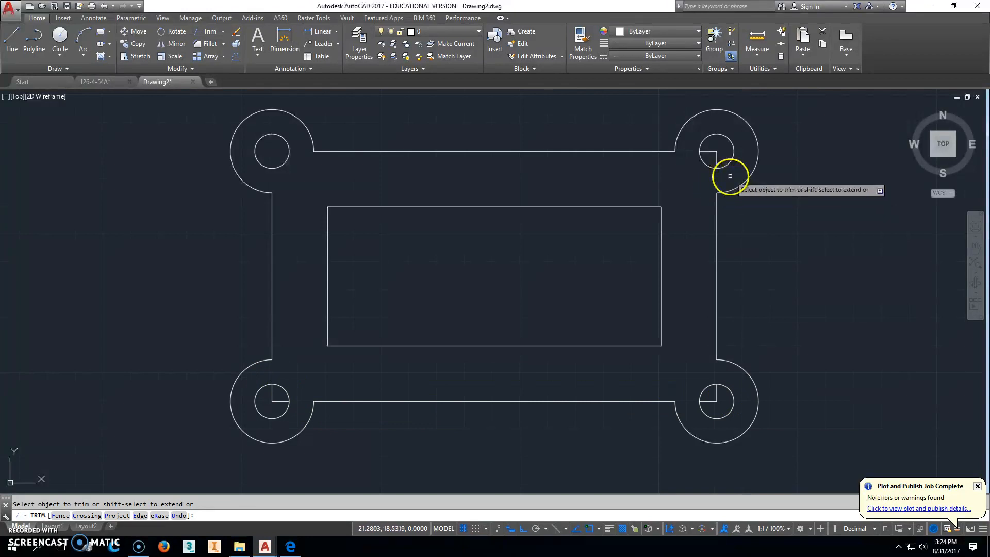
{"action": "left_click", "coordinate": [729, 175]}
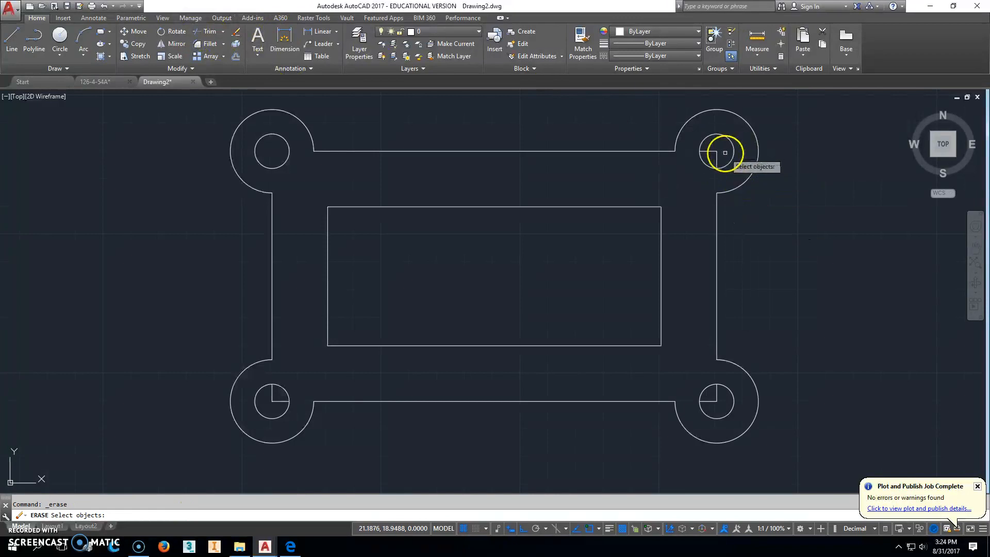
{"action": "mouse_move", "coordinate": [718, 406]}
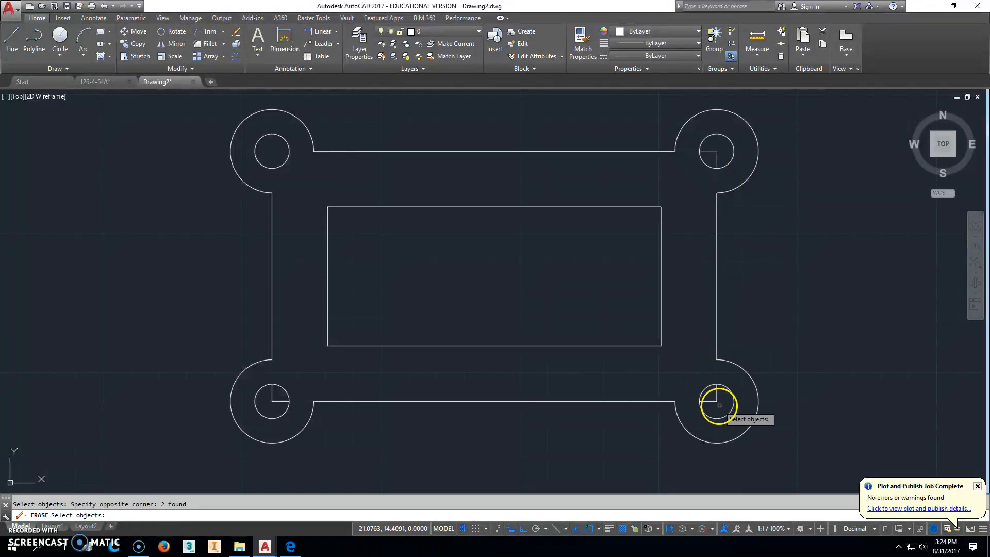
- Erase the leftover corner line pieces inside the holes
{"action": "left_click", "coordinate": [271, 405]}
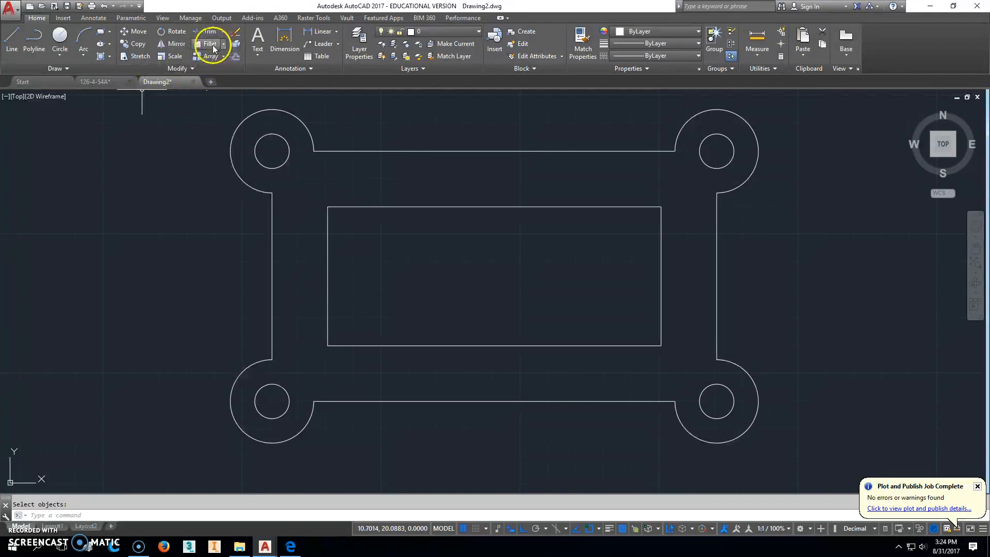
- Fillet the joins at the top-left and top-right lobes with the top and right edges
{"action": "left_click", "coordinate": [209, 43]}
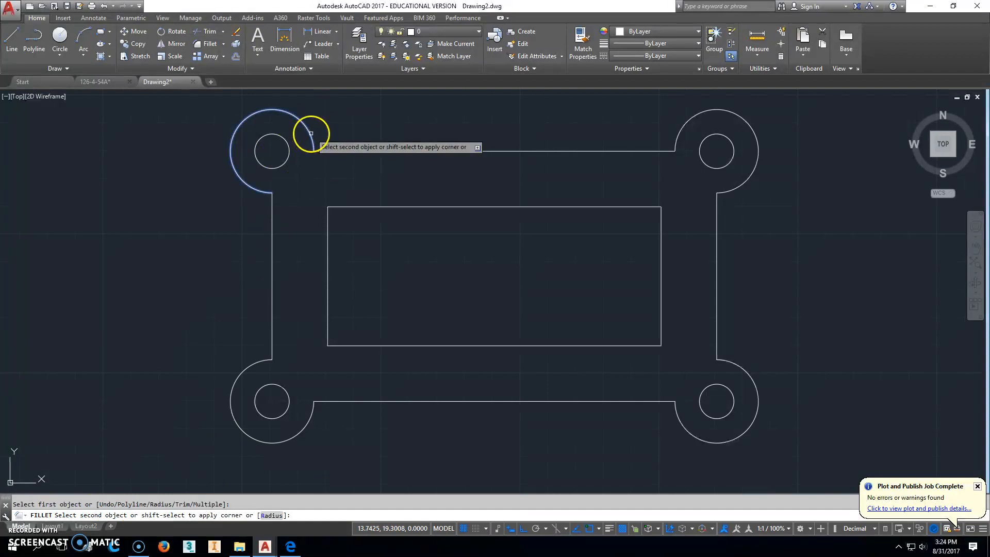
{"action": "left_click", "coordinate": [309, 134]}
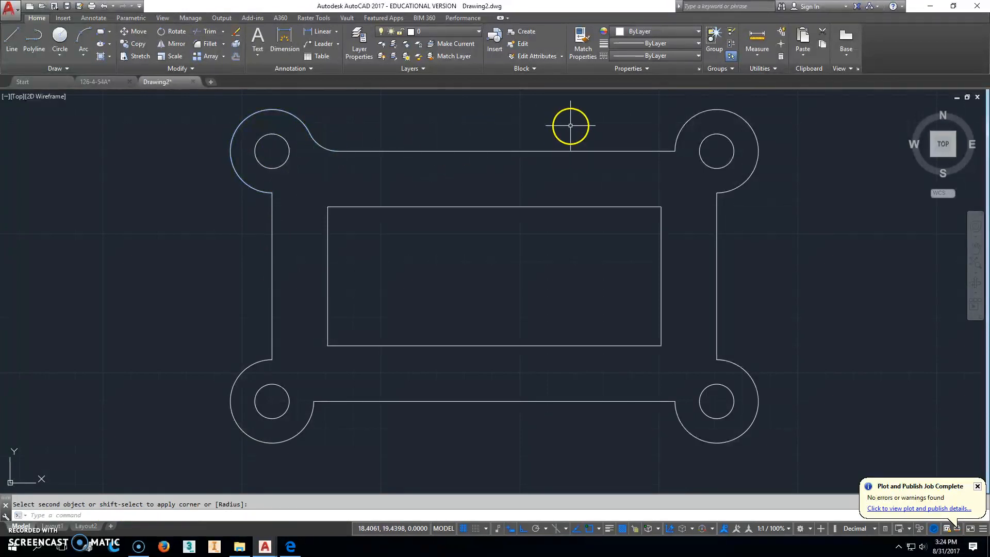
{"action": "right_click", "coordinate": [571, 125]}
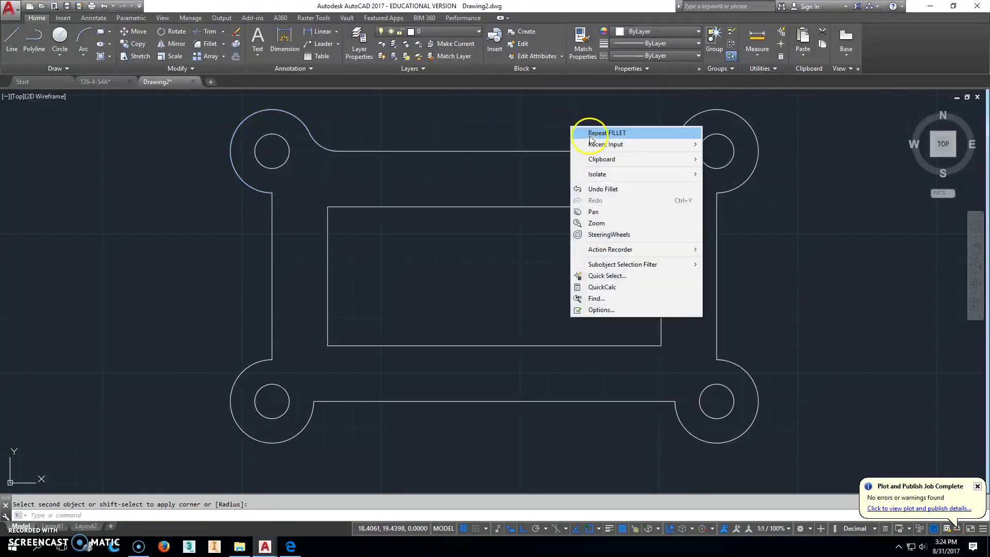
{"action": "left_click", "coordinate": [606, 133]}
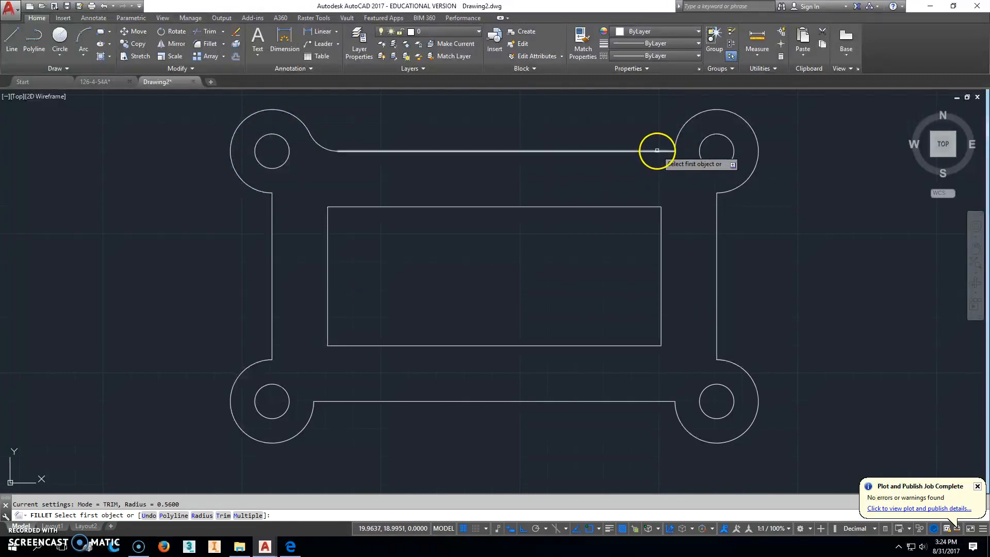
{"action": "left_click", "coordinate": [657, 150]}
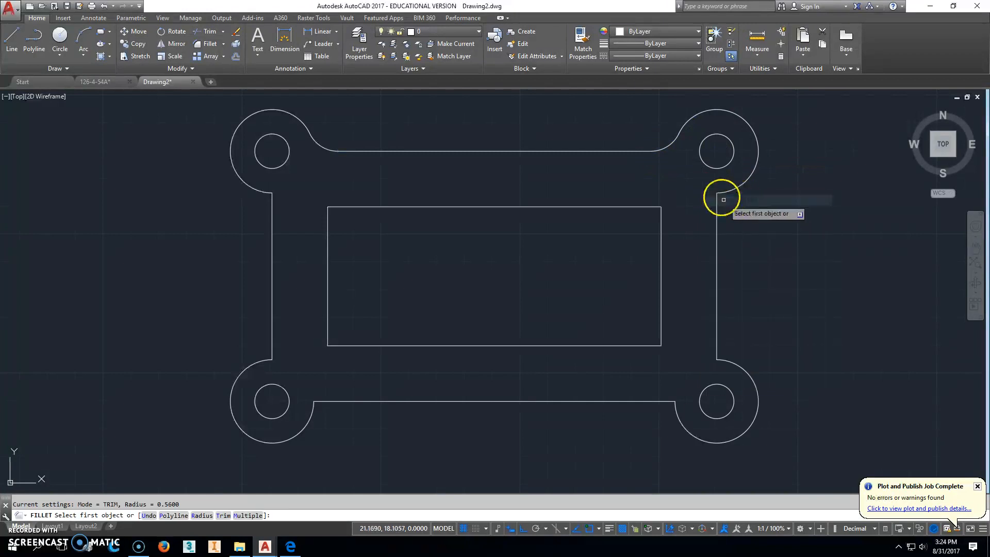
{"action": "left_click", "coordinate": [723, 199]}
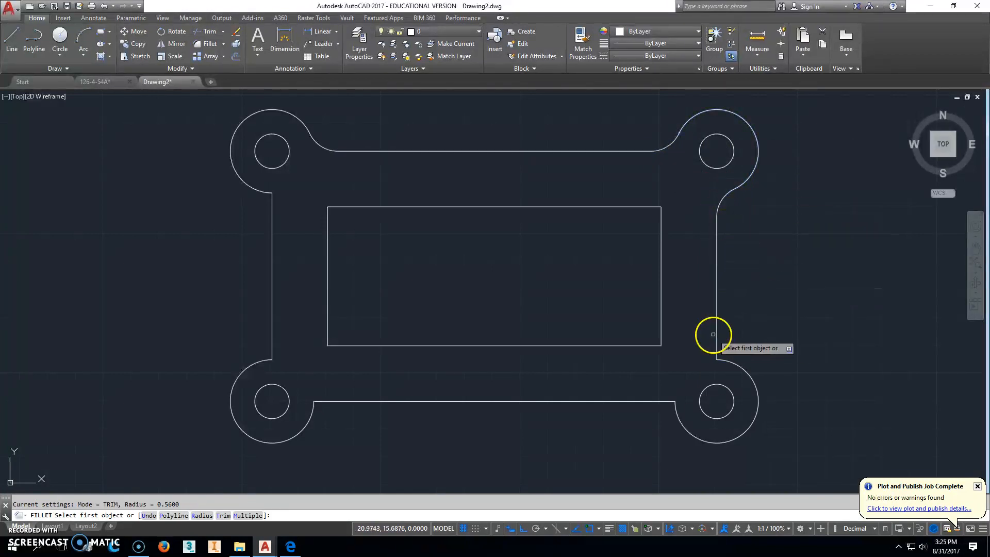
- Repeat the fillet at the bottom-right, lower-left and remaining inside corners
{"action": "right_click", "coordinate": [712, 334]}
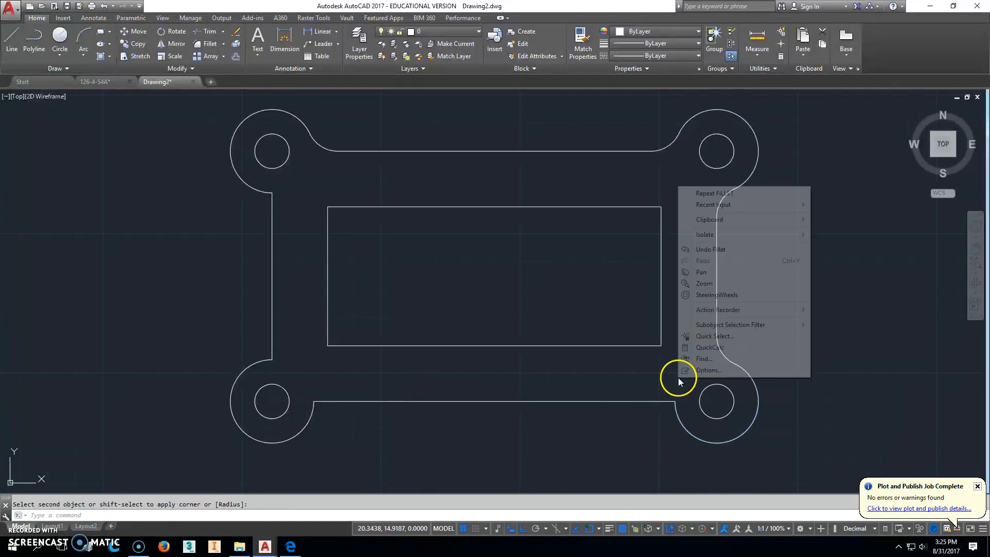
{"action": "left_click", "coordinate": [714, 193]}
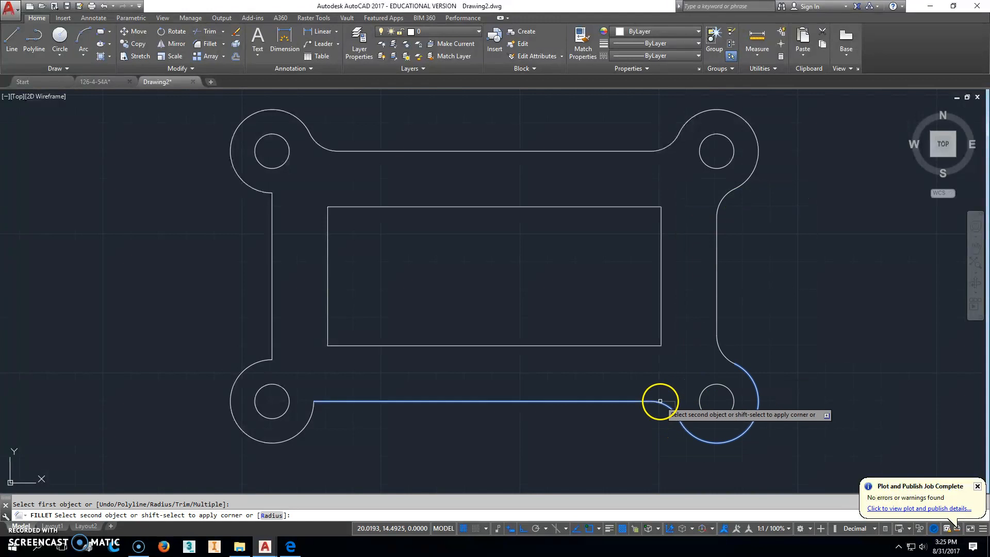
{"action": "right_click", "coordinate": [334, 203]}
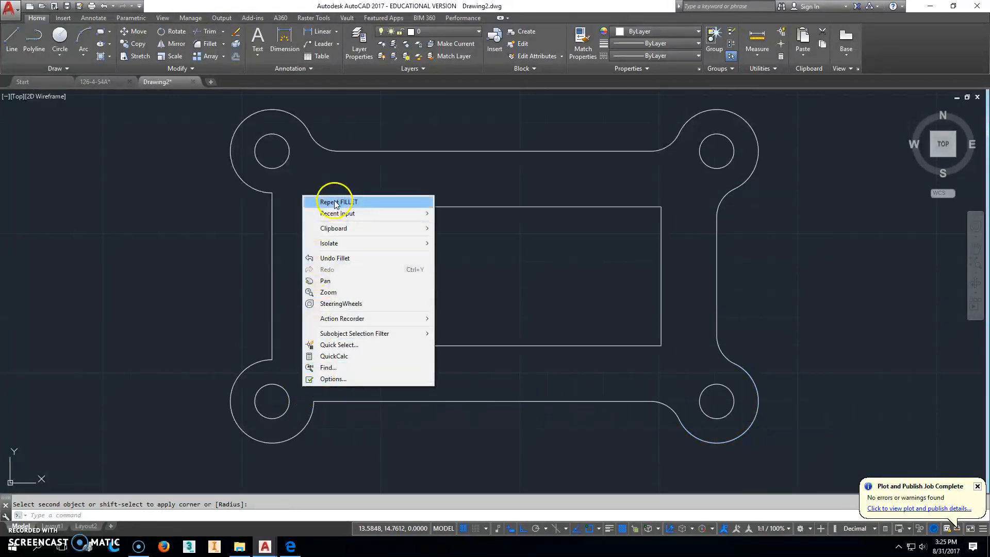
{"action": "left_click", "coordinate": [338, 201]}
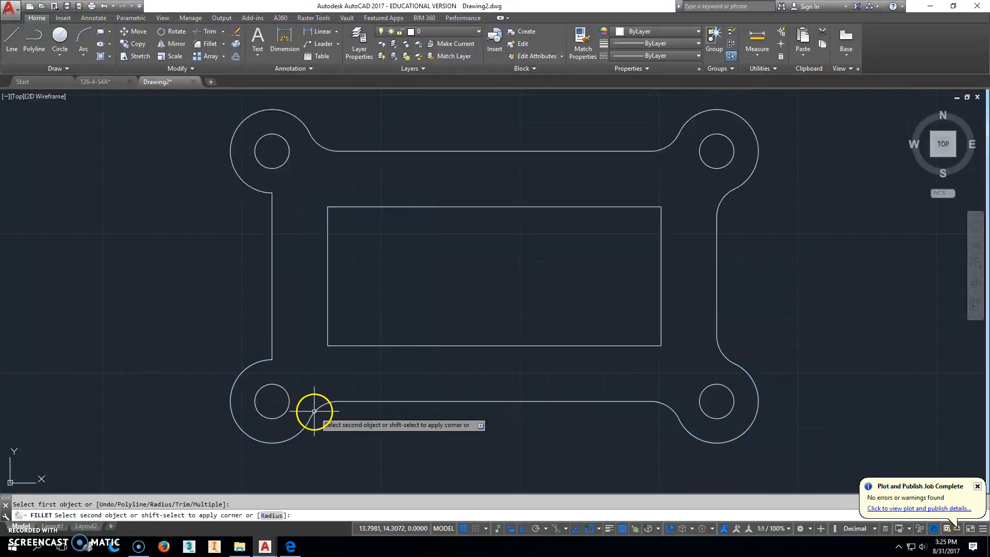
{"action": "right_click", "coordinate": [313, 412]}
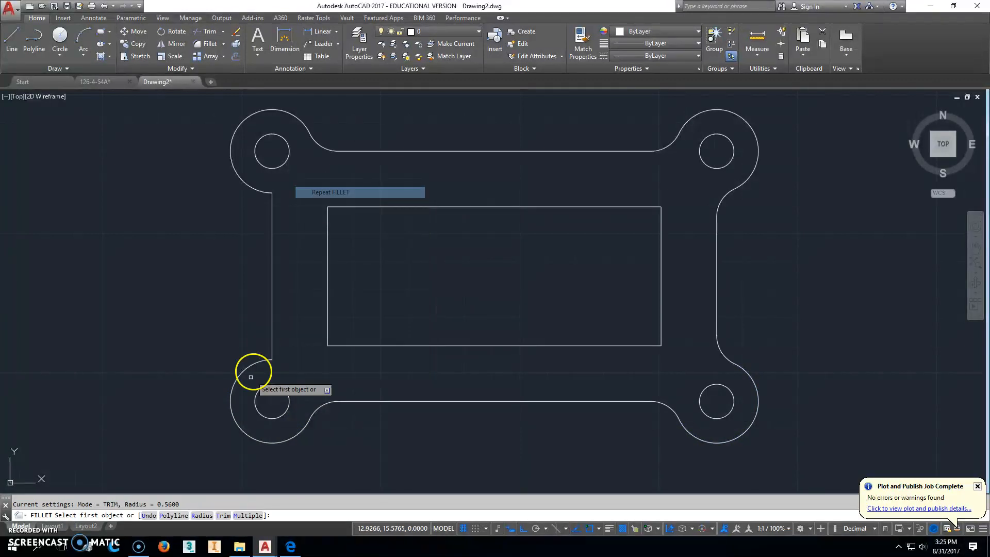
{"action": "left_click", "coordinate": [272, 349]}
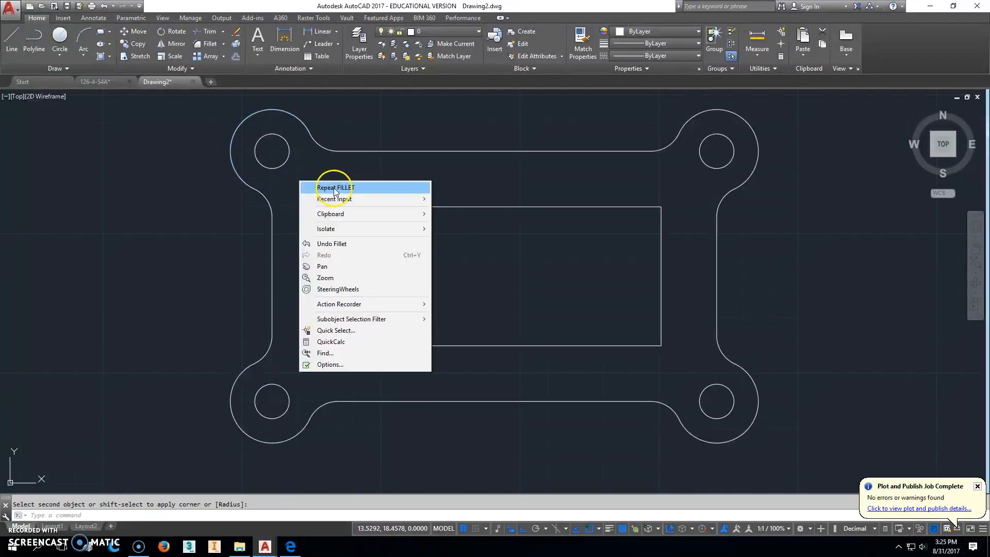
{"action": "left_click", "coordinate": [336, 187]}
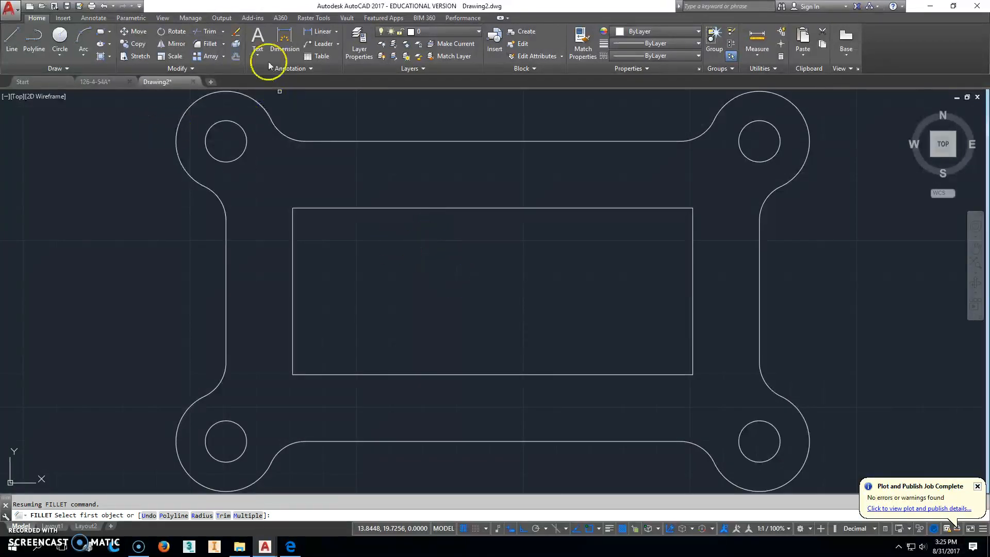
{"action": "mouse_move", "coordinate": [257, 38]}
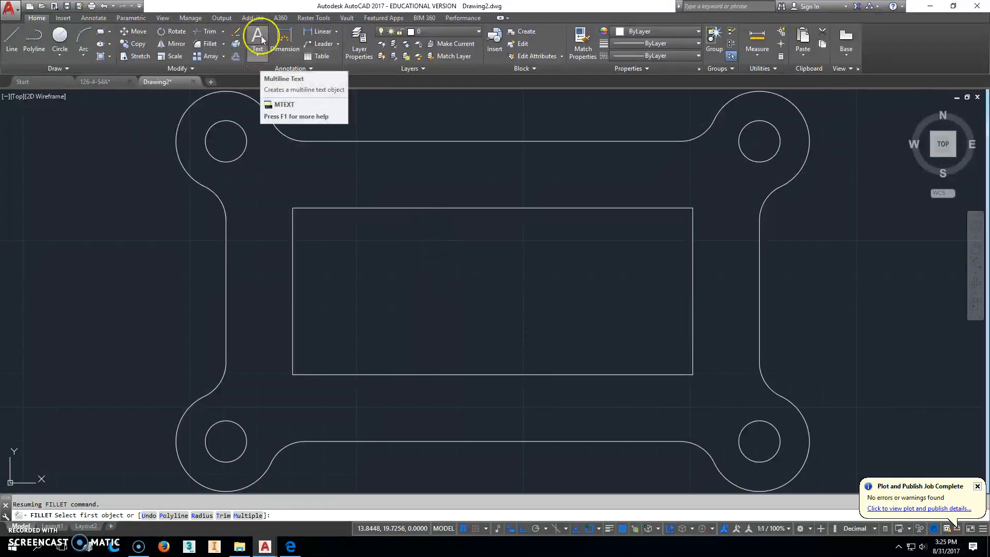
- Open a multiline text area at the box's top and show the text formatting toolbar via Editor Settings
{"action": "left_click", "coordinate": [257, 39]}
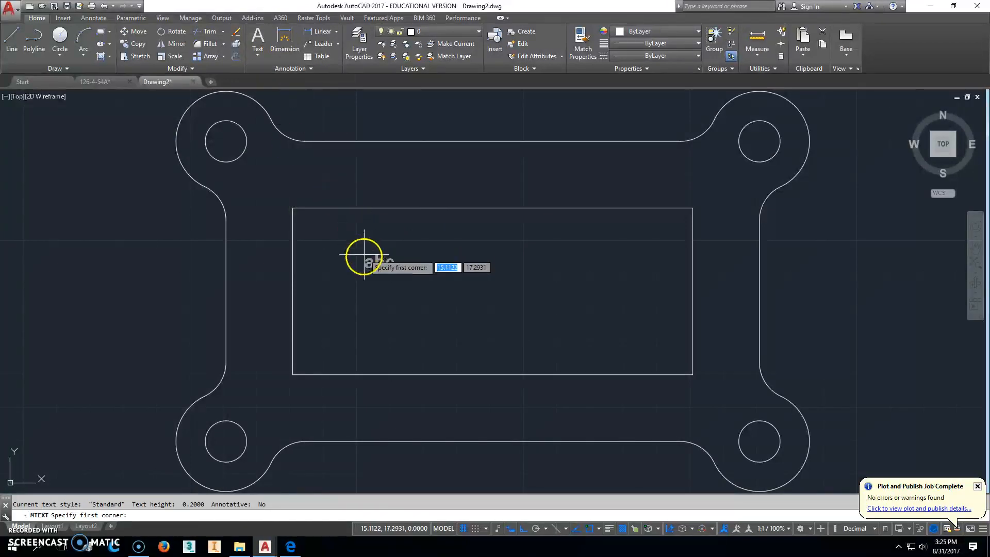
{"action": "mouse_move", "coordinate": [297, 208]}
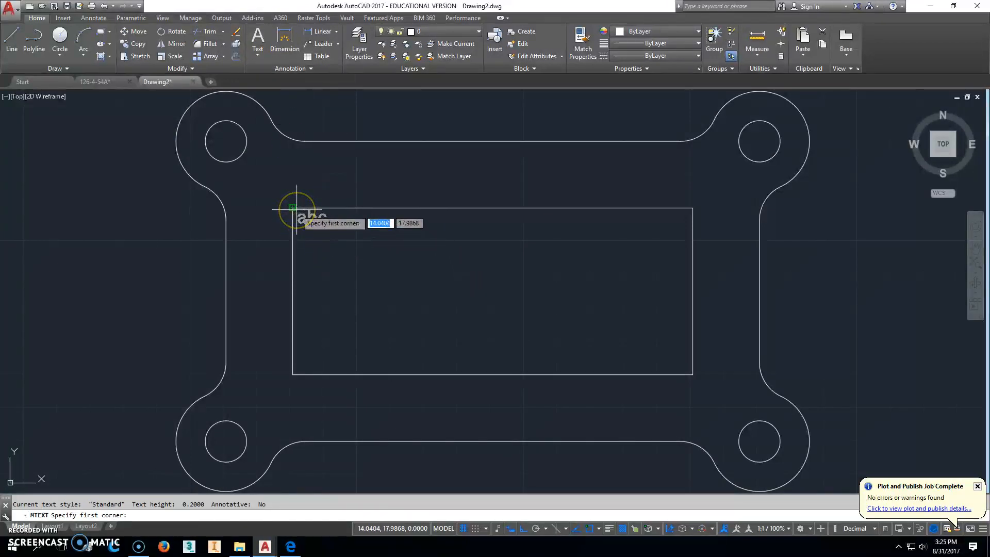
{"action": "left_click", "coordinate": [292, 208]}
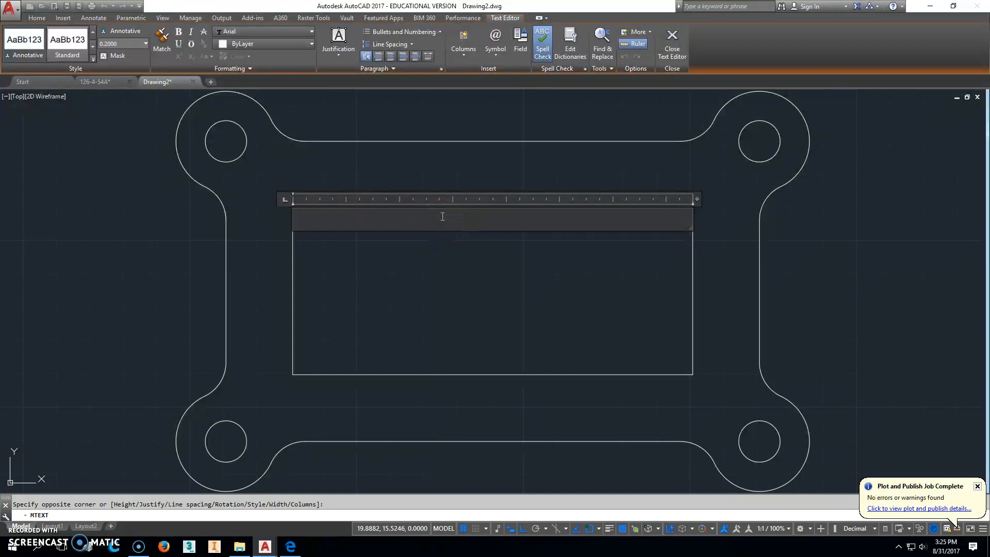
{"action": "right_click", "coordinate": [443, 216]}
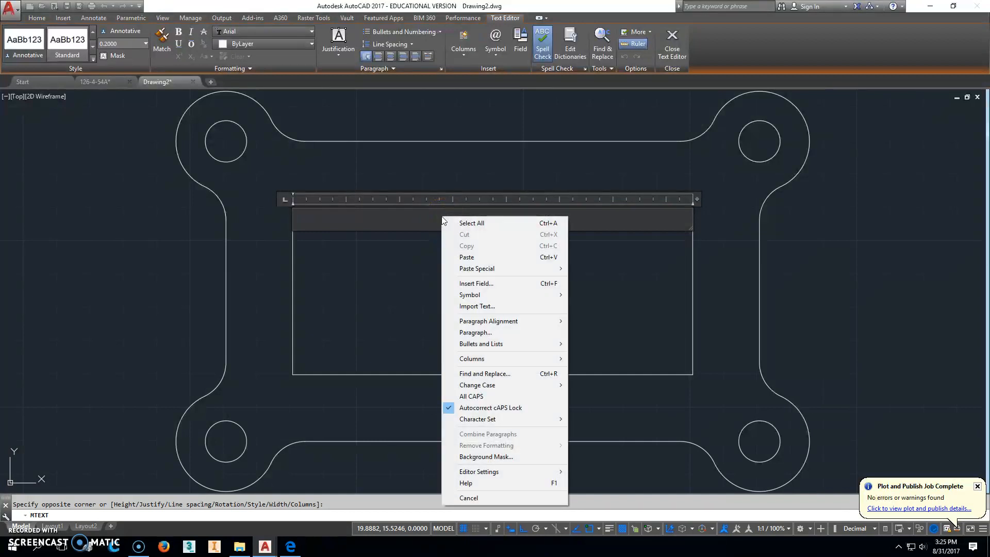
{"action": "mouse_move", "coordinate": [412, 222]}
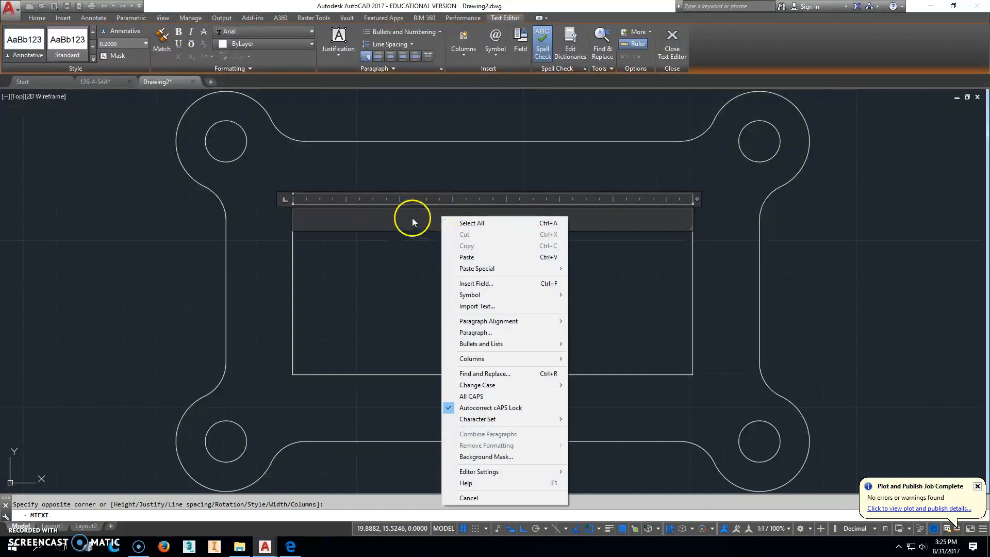
{"action": "mouse_move", "coordinate": [480, 471]}
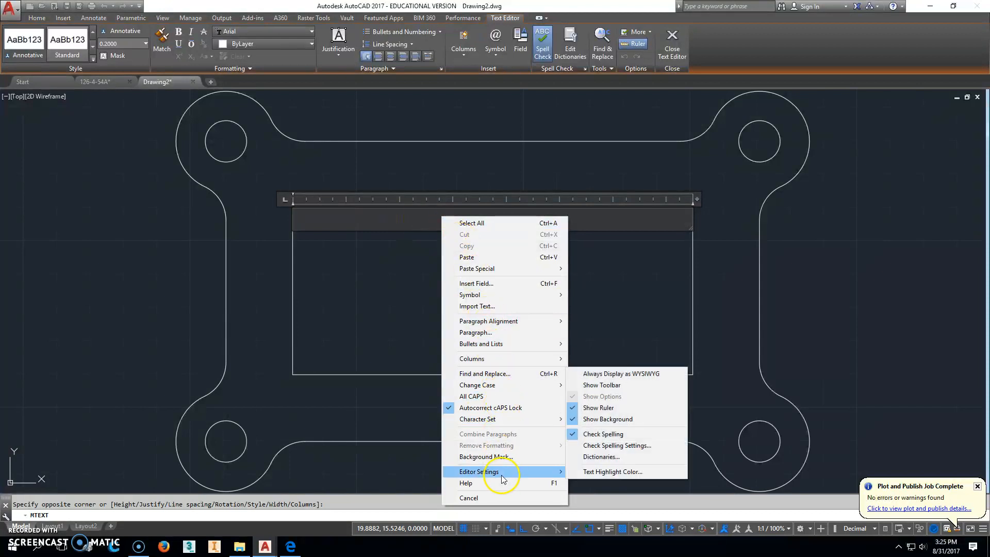
{"action": "mouse_move", "coordinate": [602, 384]}
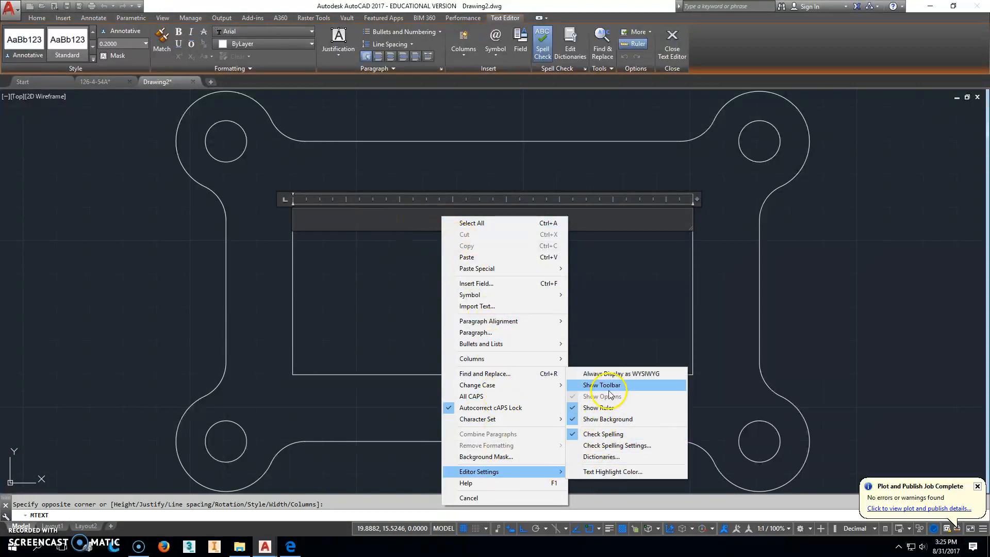
{"action": "left_click", "coordinate": [600, 385]}
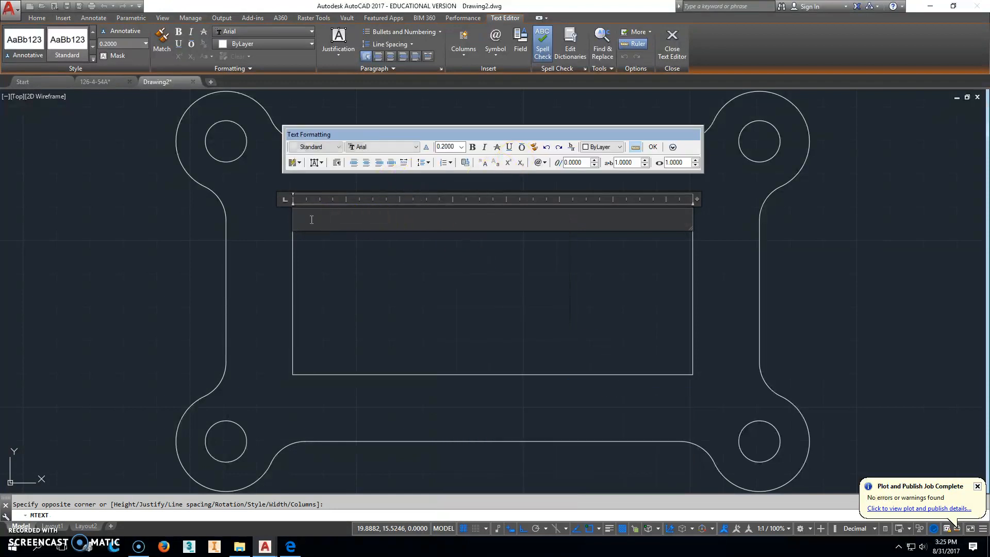
- Enter DAVIDSON with Middle Center justification and 0.75 height, then close the editor
{"action": "type", "text": "DAVIDS"}
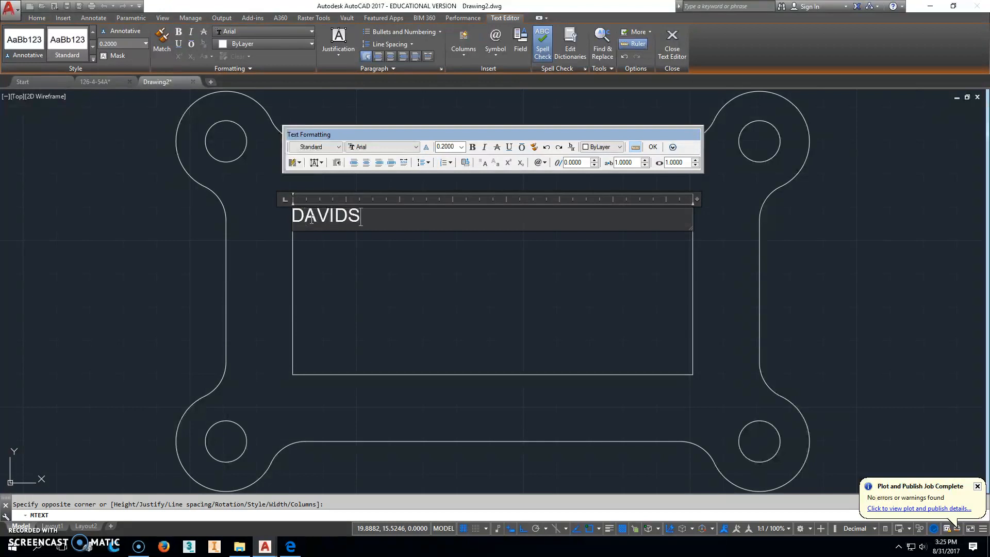
{"action": "type", "text": "ON"}
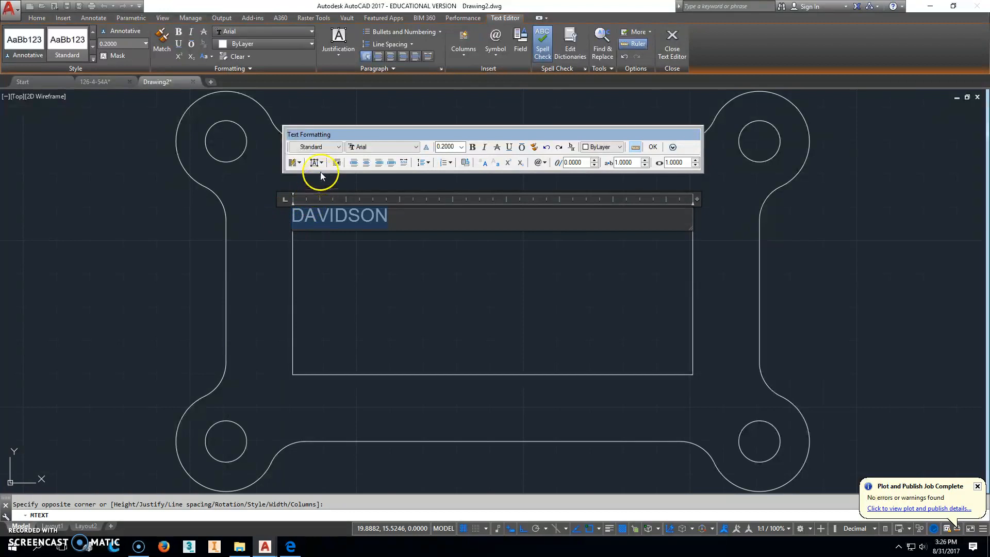
{"action": "left_click", "coordinate": [316, 162]}
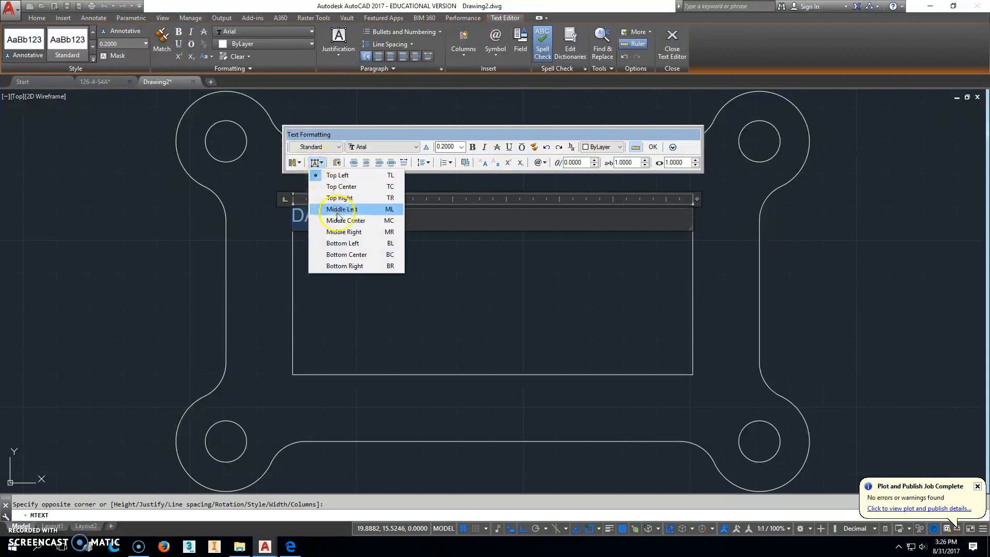
{"action": "left_click", "coordinate": [342, 209]}
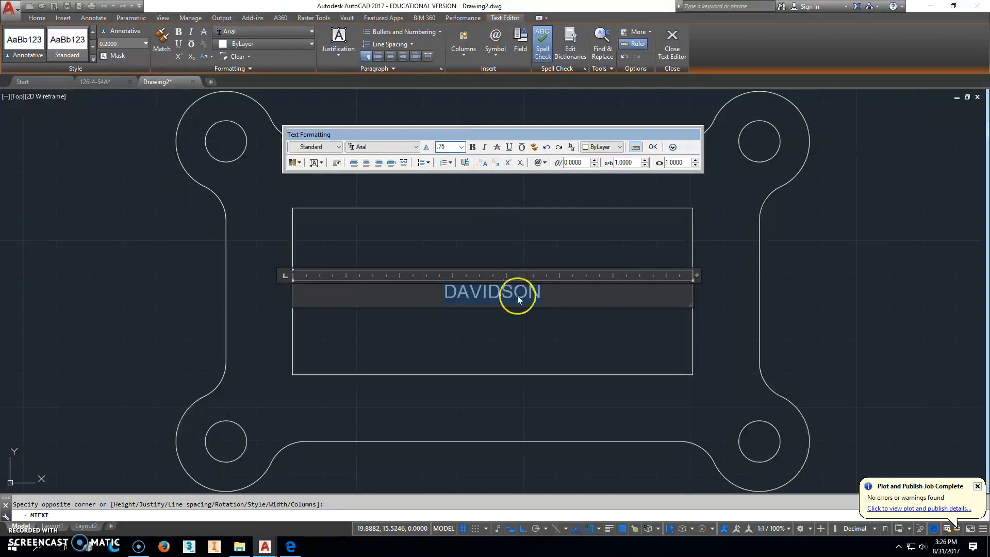
{"action": "mouse_move", "coordinate": [339, 214]}
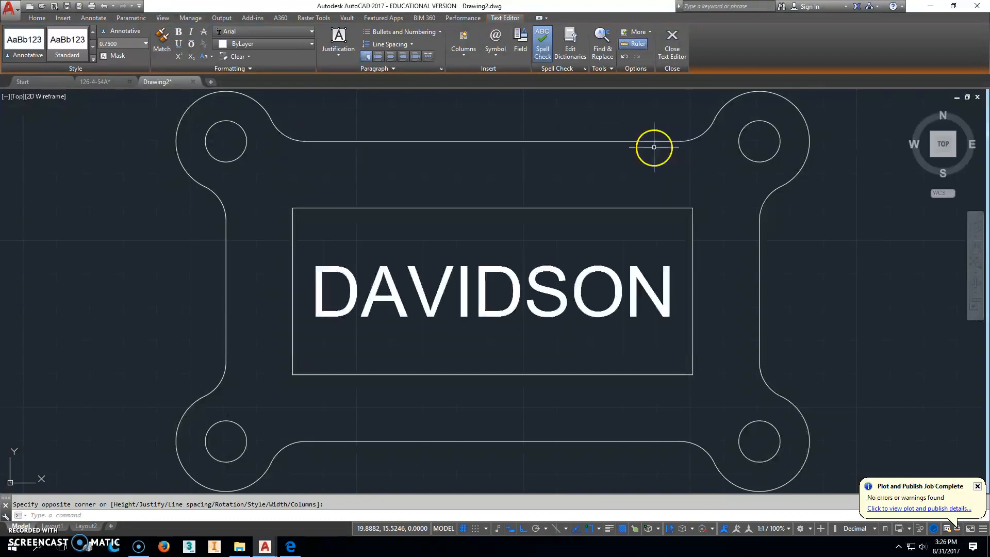
{"action": "left_click", "coordinate": [671, 45]}
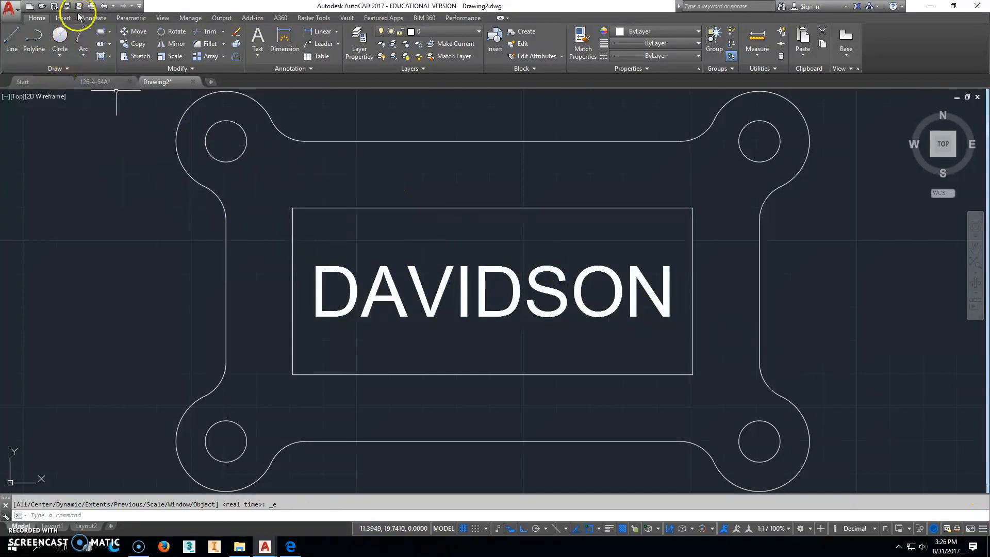
{"action": "mouse_move", "coordinate": [66, 6]}
{"action": "type", "text": "126-4-54B"}
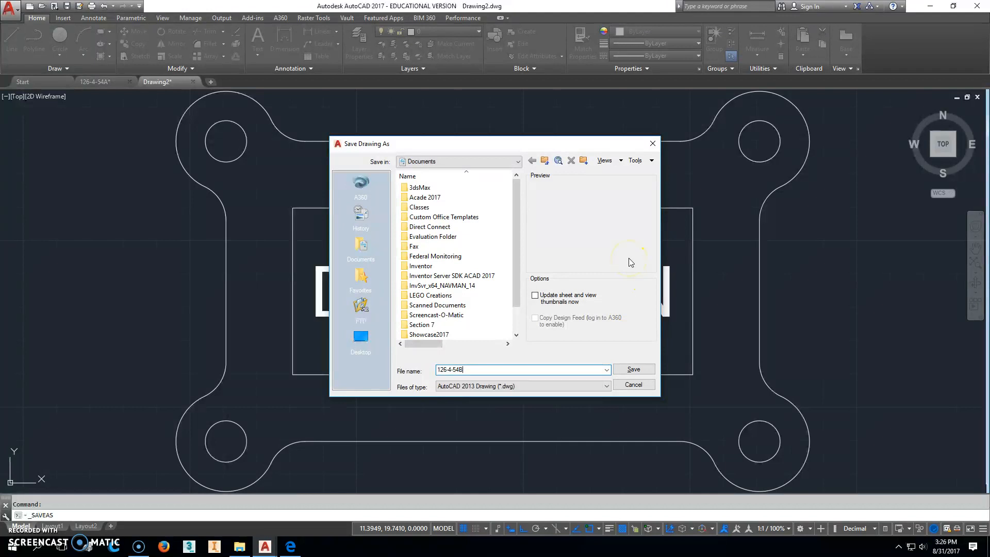
- Save the drawing as 126-4-54B in the Documents folder
{"action": "left_click", "coordinate": [632, 369]}
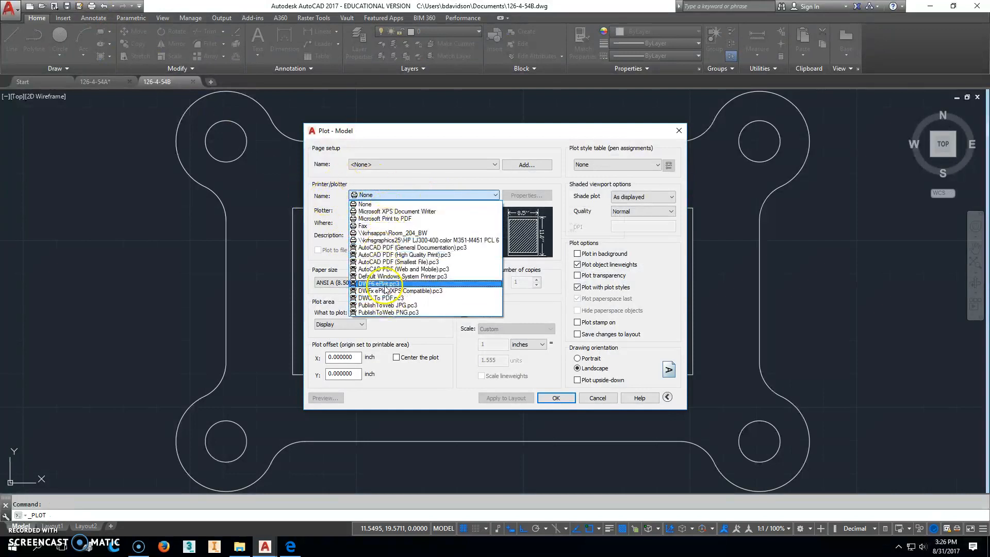
- Plot extents centered via DWG To PDF.pc3 and save as 126-4-54B-Model.pdf in Documents
{"action": "left_click", "coordinate": [378, 297]}
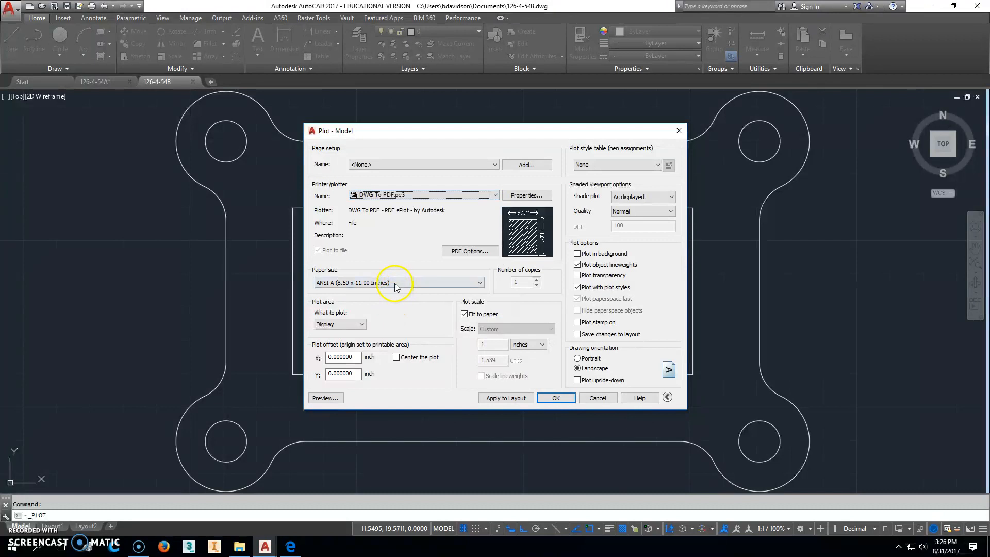
{"action": "left_click", "coordinate": [339, 324]}
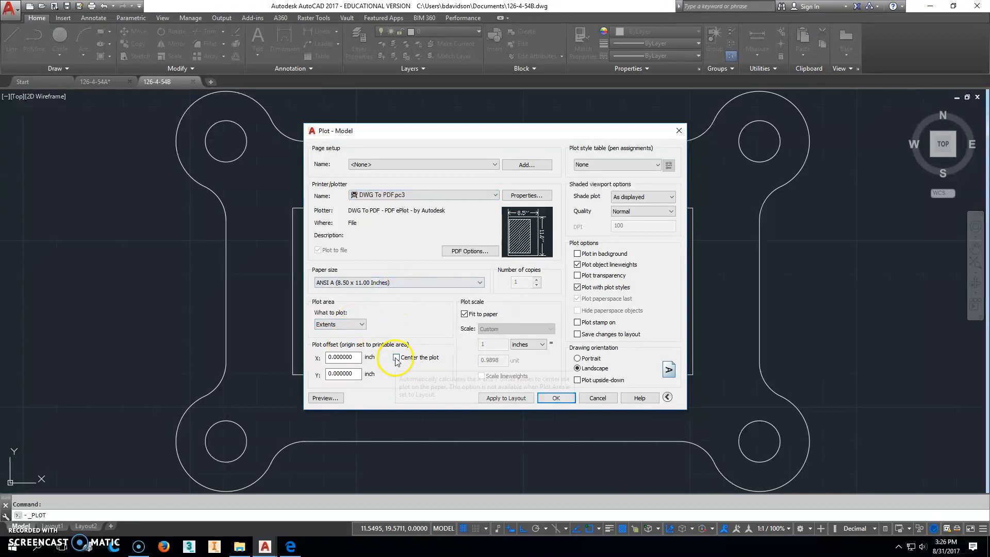
{"action": "left_click", "coordinate": [325, 398]}
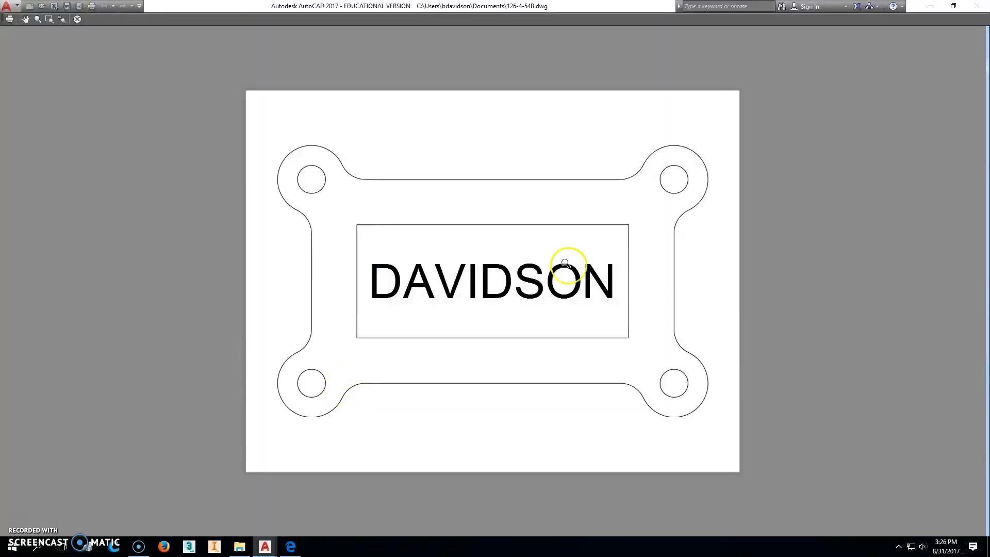
{"action": "right_click", "coordinate": [411, 144]}
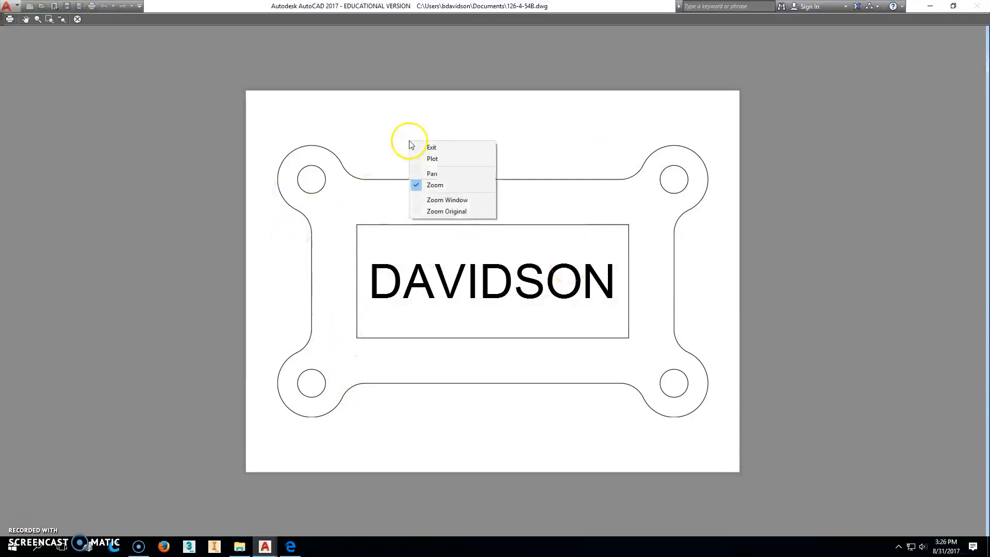
{"action": "left_click", "coordinate": [432, 159]}
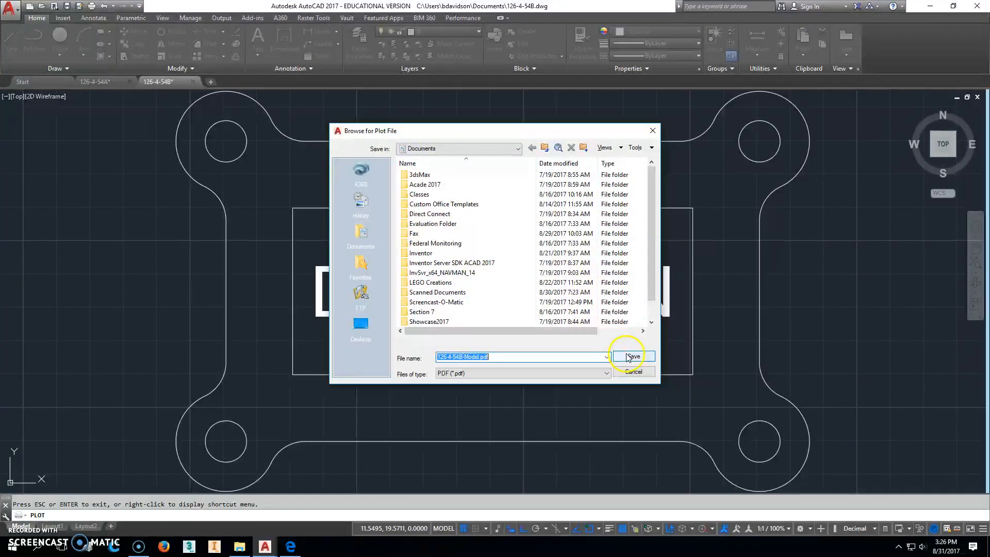
{"action": "mouse_move", "coordinate": [634, 357]}
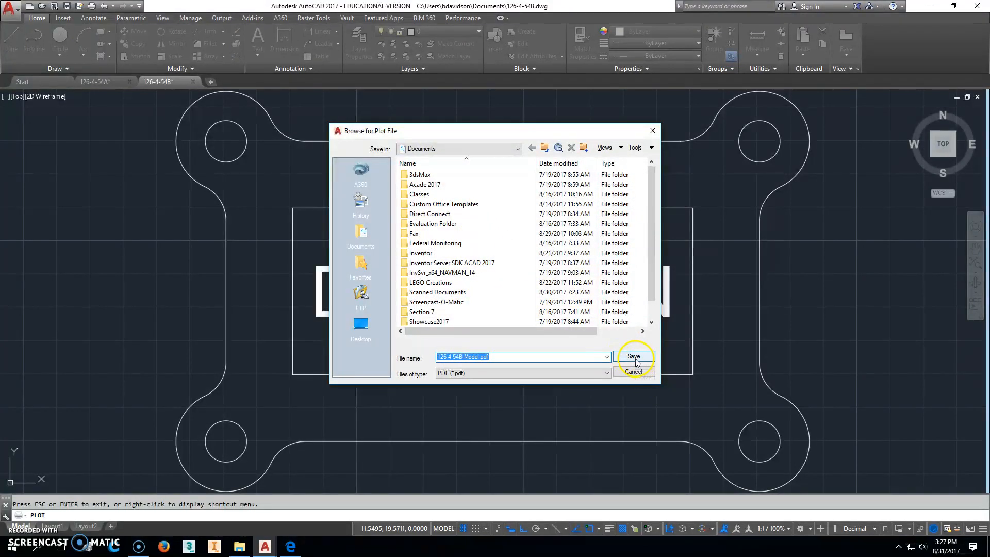
{"action": "mouse_move", "coordinate": [634, 357]}
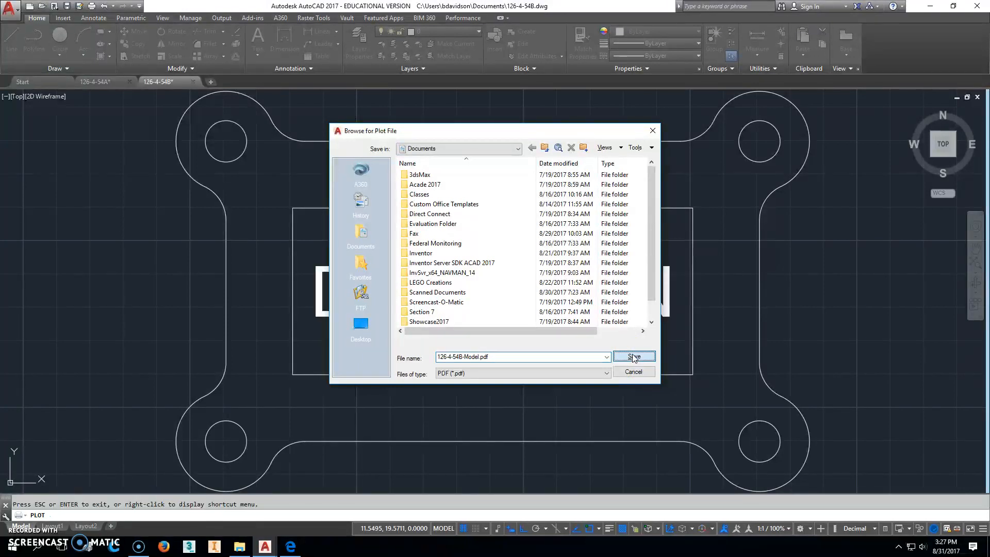
{"action": "left_click", "coordinate": [634, 355]}
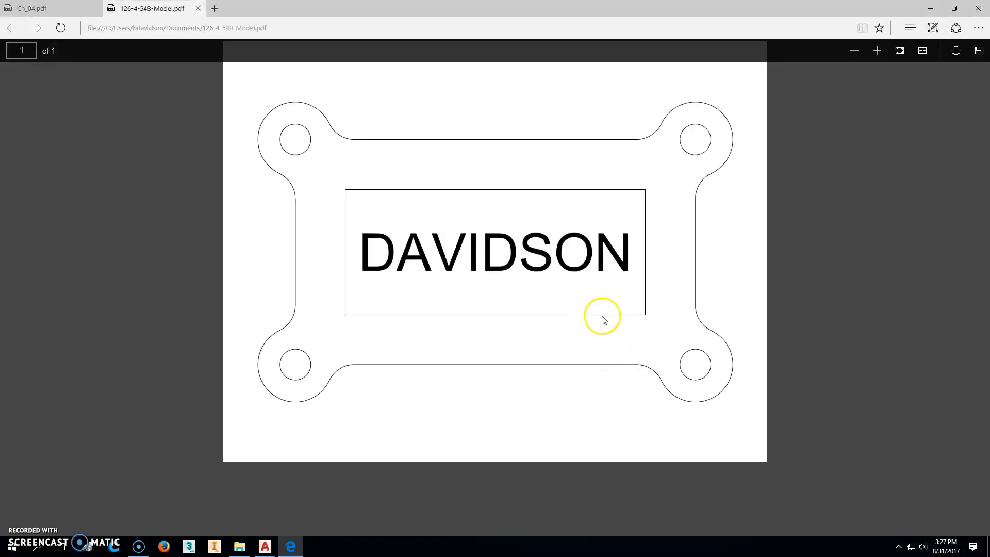